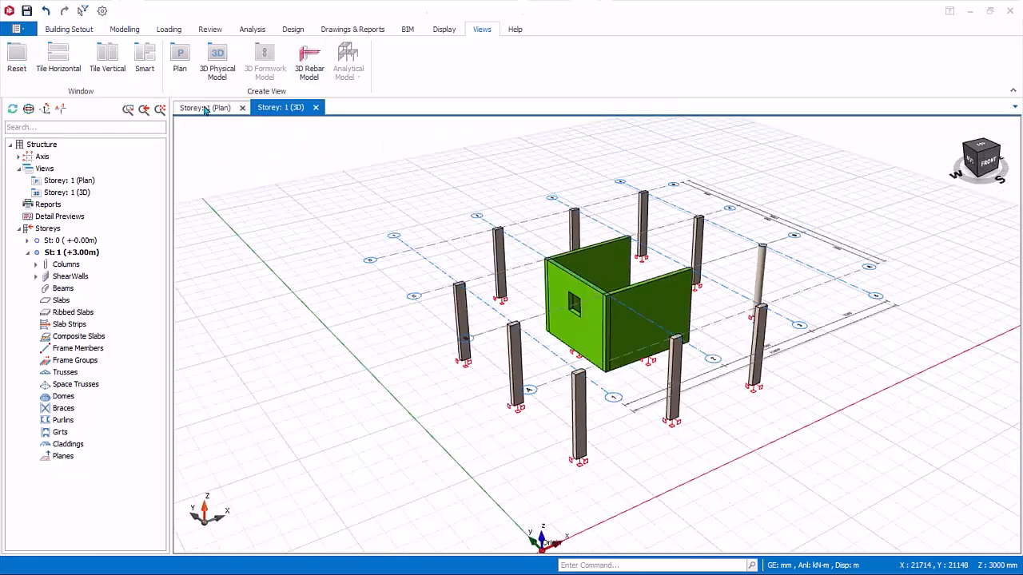
# Start the concrete Beam command from the Modelling ribbon in the Storey 1 plan view.
pyautogui.click(204, 107)
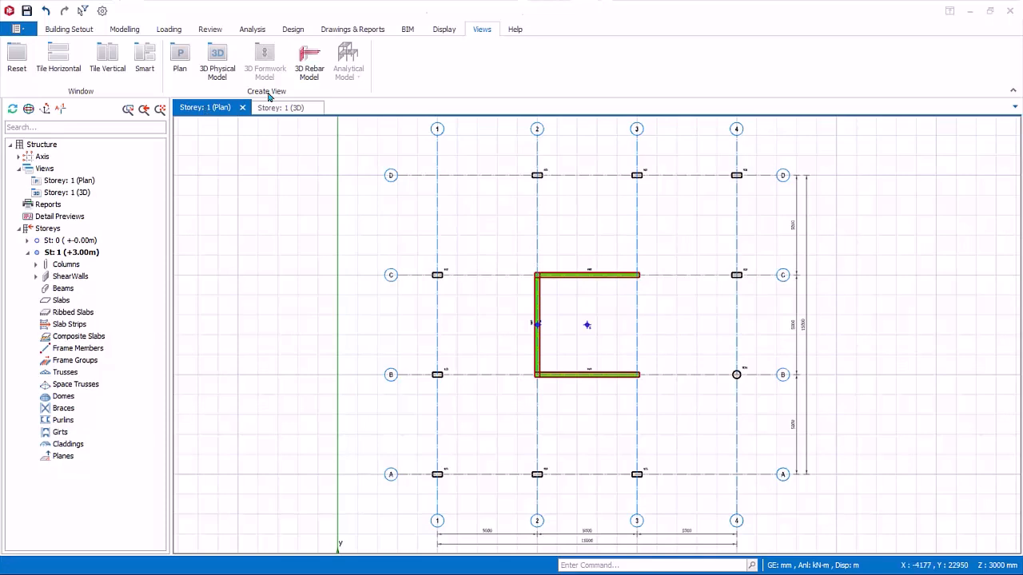
pyautogui.click(123, 29)
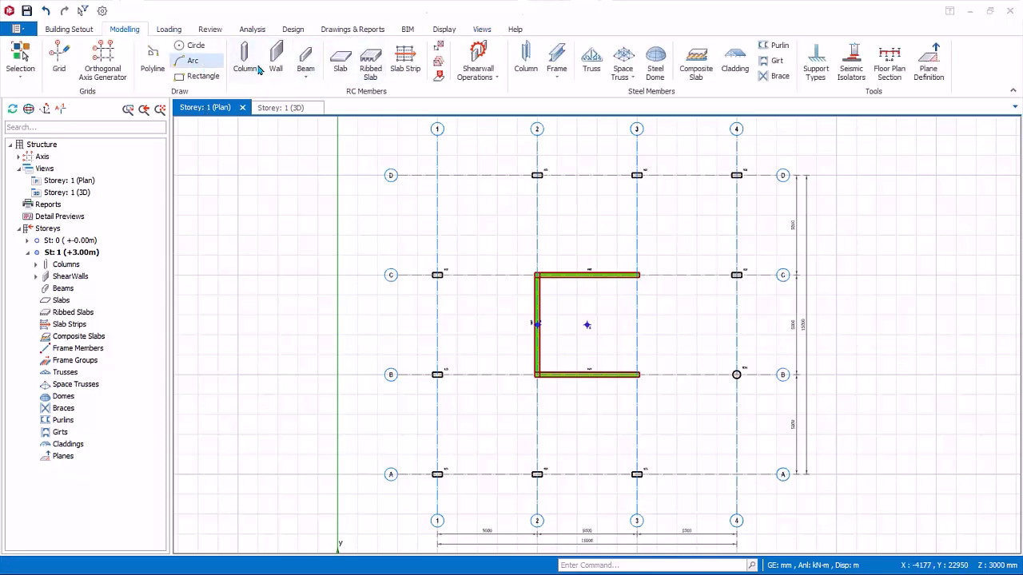
pyautogui.click(303, 61)
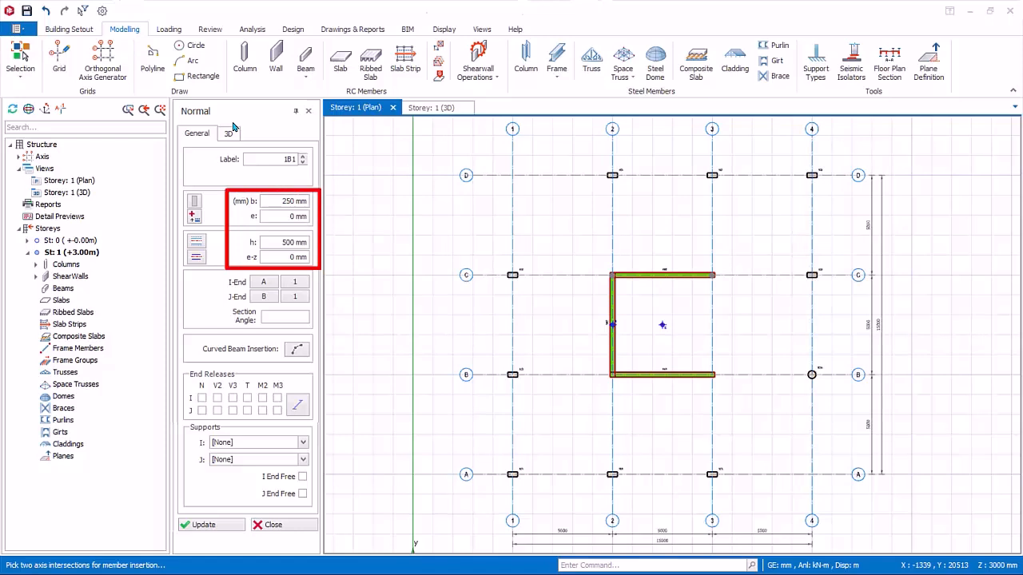
pyautogui.moveTo(511, 473)
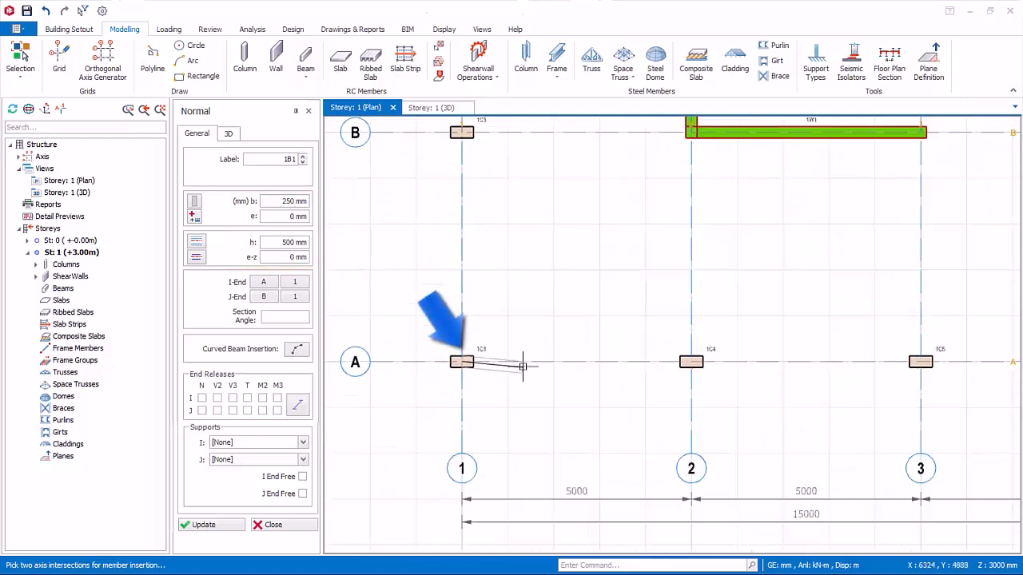
# Begin the axis A beam run at the A–1 column intersection.
pyautogui.click(690, 361)
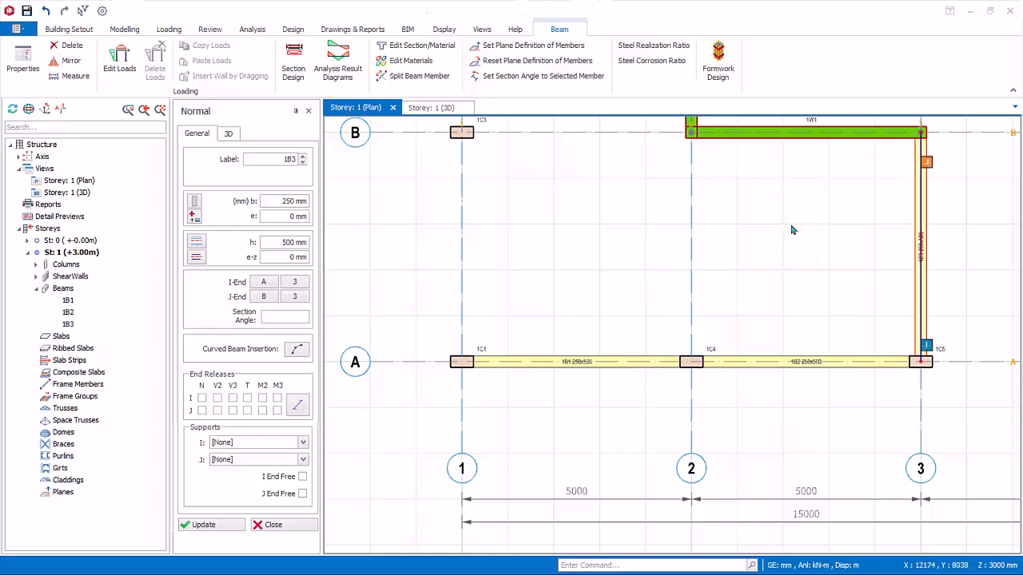
pyautogui.moveTo(789, 227)
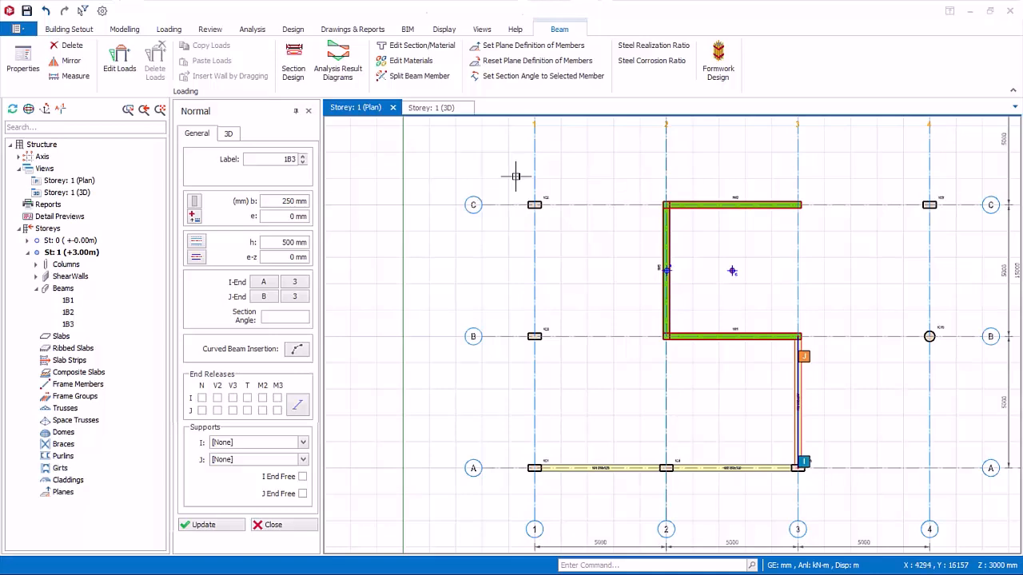
# Adjust the plan view to reach the remaining intersections along axes B and C.
pyautogui.moveTo(517, 174); pyautogui.dragTo(656, 373)
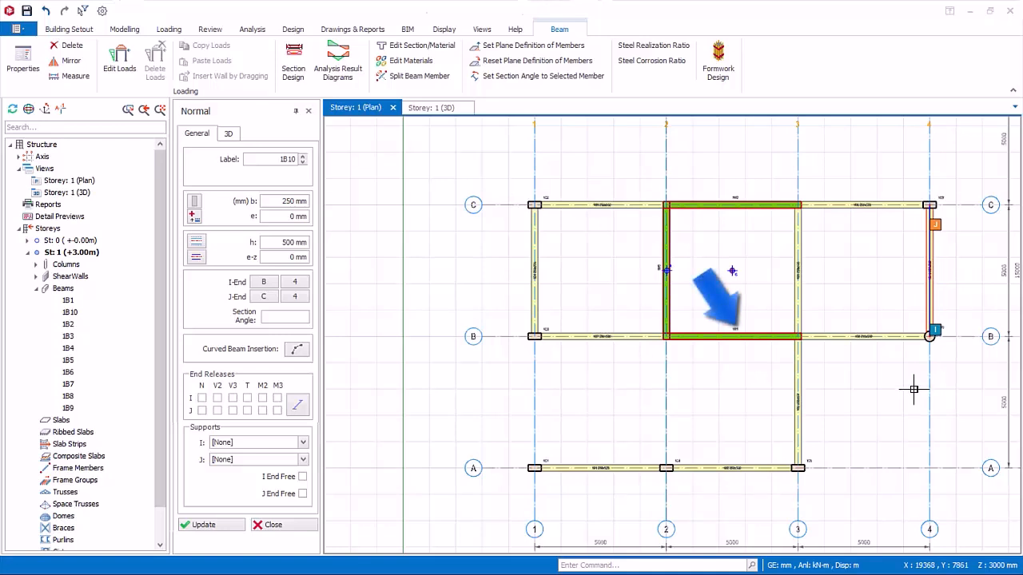
pyautogui.moveTo(914, 389)
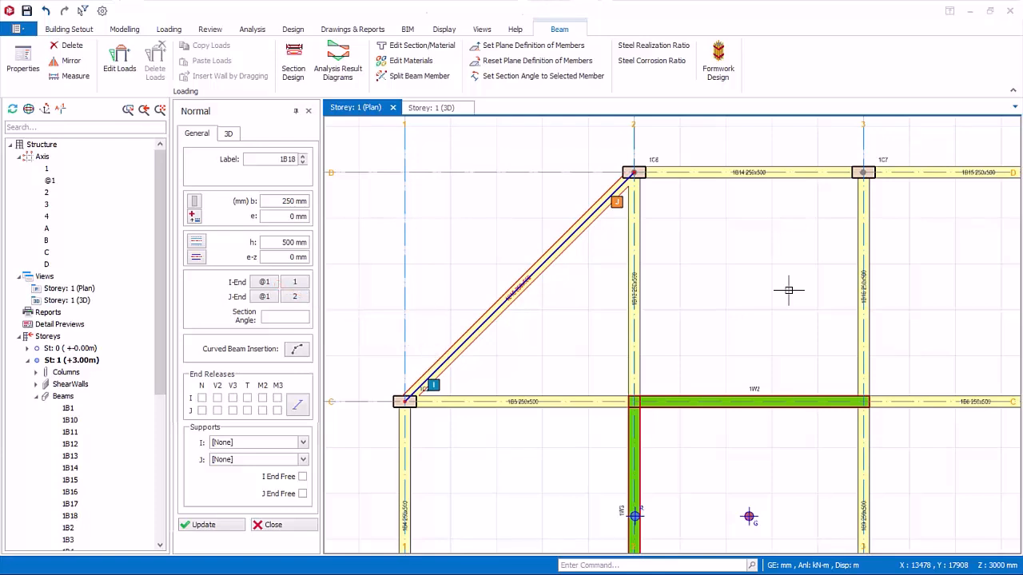
pyautogui.moveTo(794, 292)
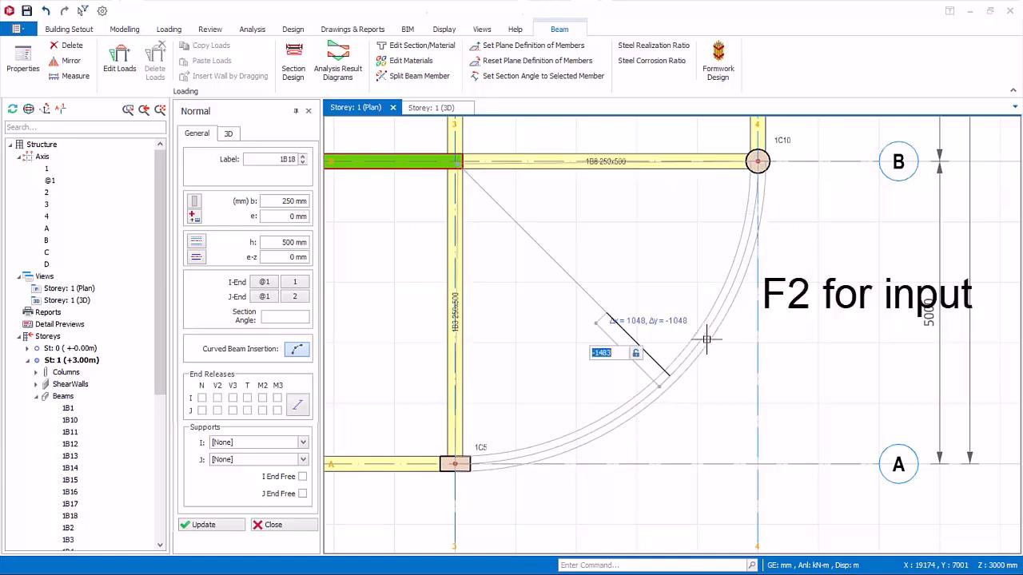
# Enter a -150 arc offset for the curved beam between the axis A and B columns.
pyautogui.write('-150')
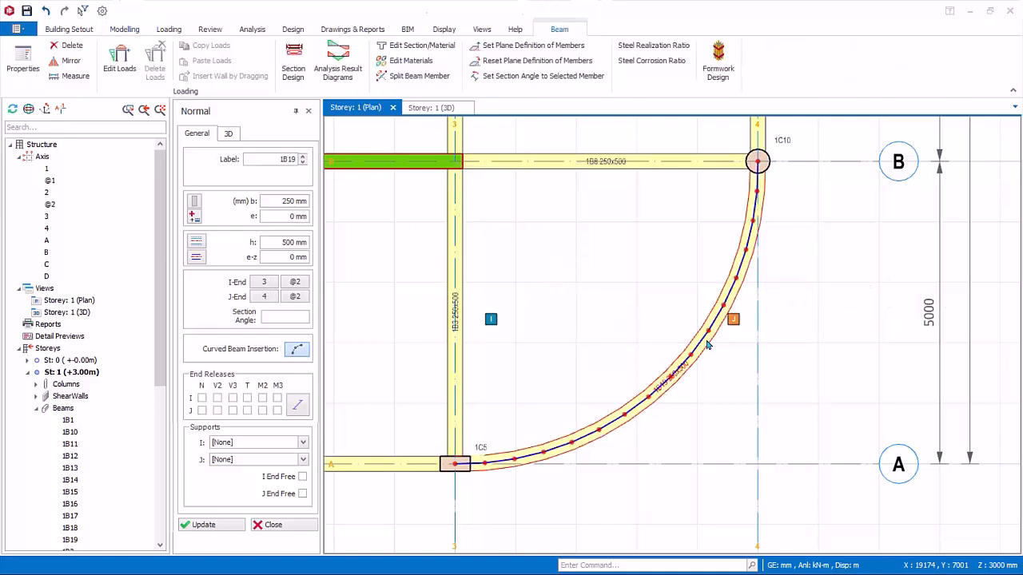
pyautogui.scroll(-3)
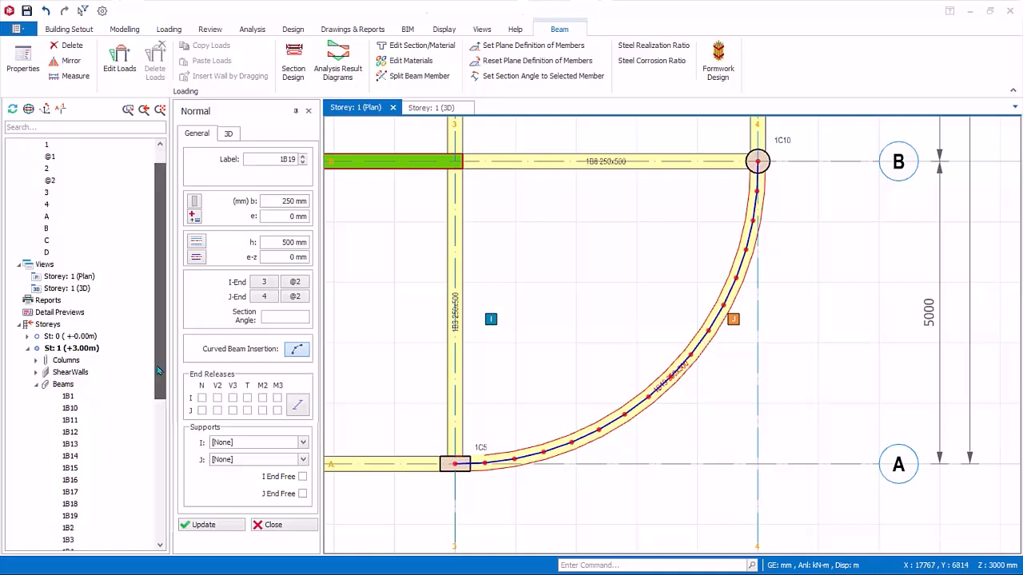
pyautogui.scroll(-3)
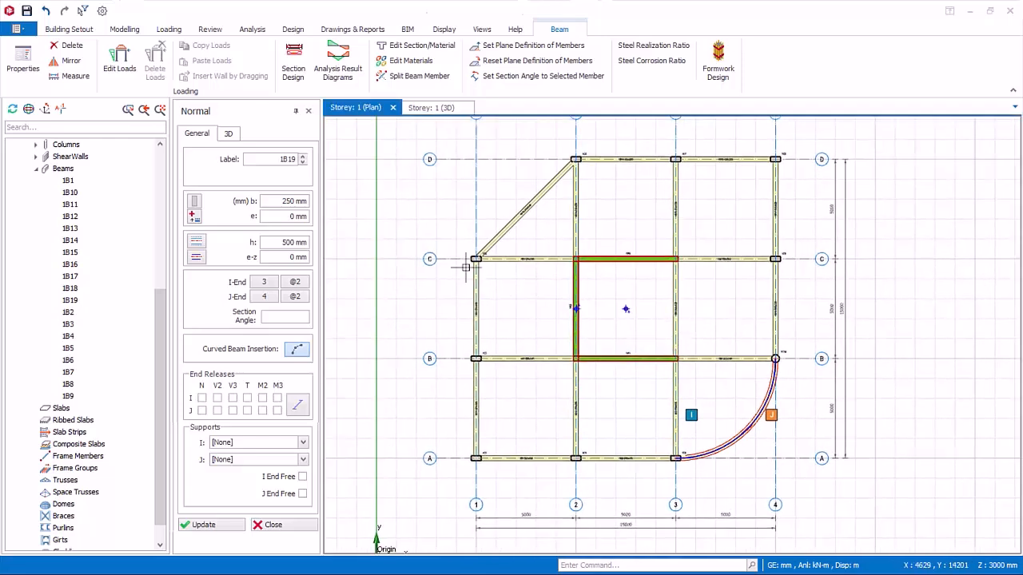
# Pick the axis 1 beam in bay B–C as the secondary beam's start point.
pyautogui.click(296, 348)
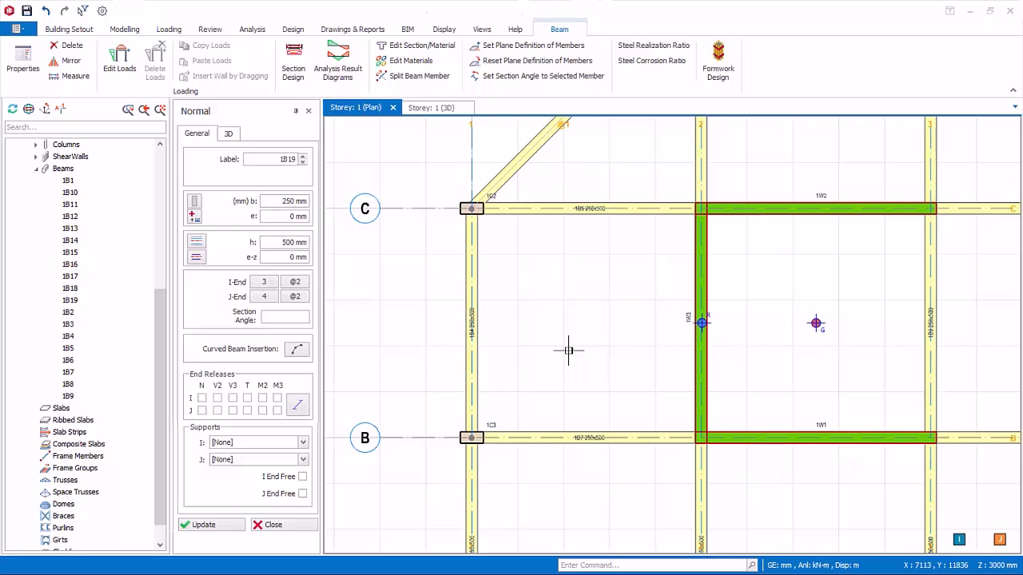
pyautogui.click(470, 380)
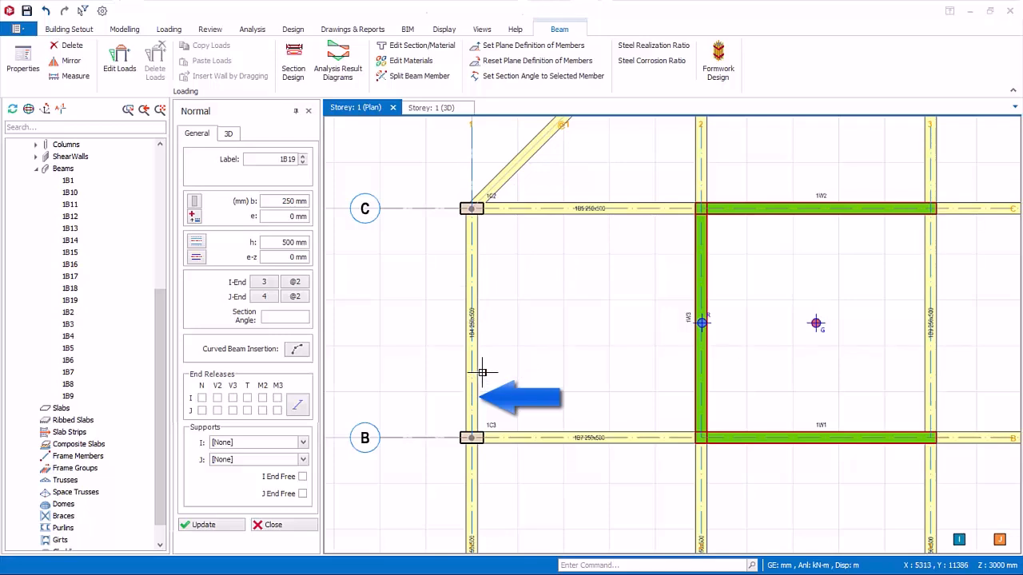
pyautogui.moveTo(487, 337)
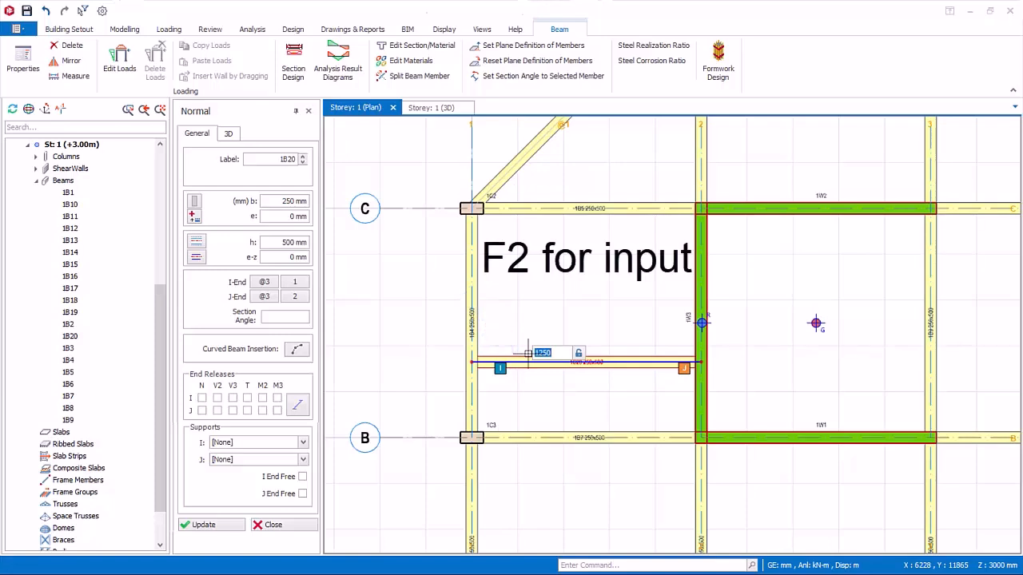
pyautogui.moveTo(515, 310)
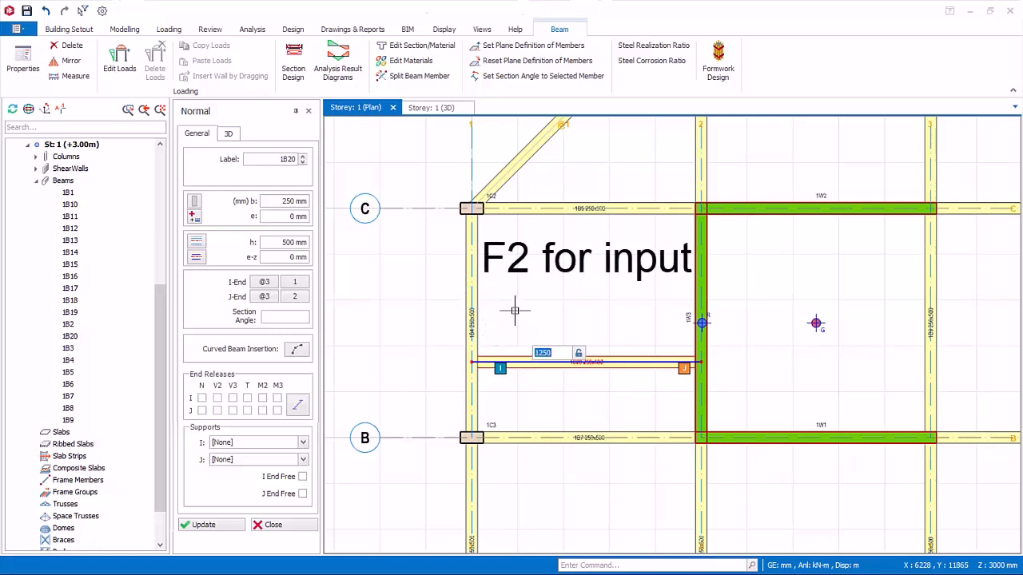
# Place the secondary beam at a 1500 offset and end the perpendicular beam on the axis C beam.
pyautogui.write('1500')
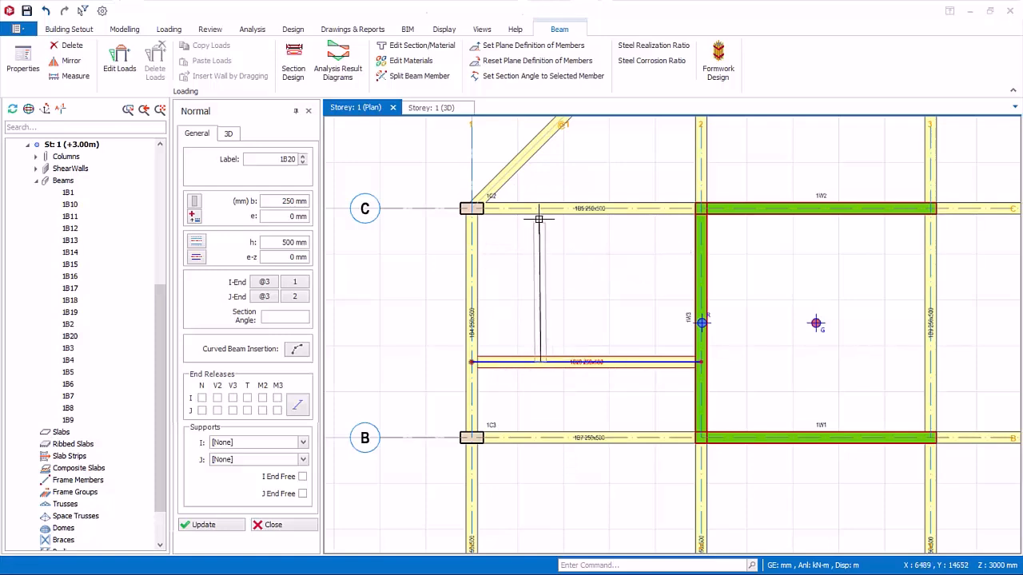
pyautogui.moveTo(540, 210)
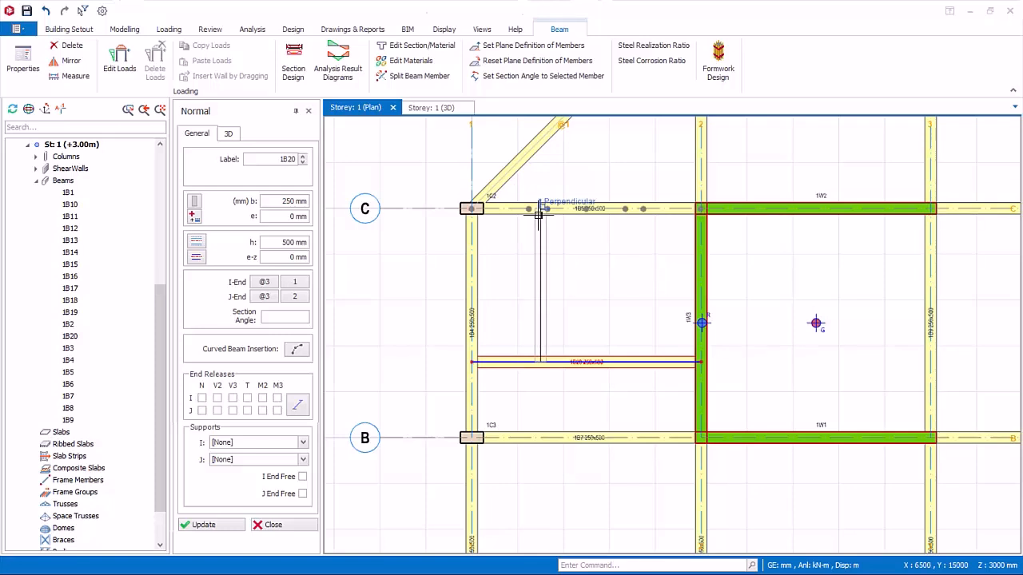
pyautogui.click(569, 205)
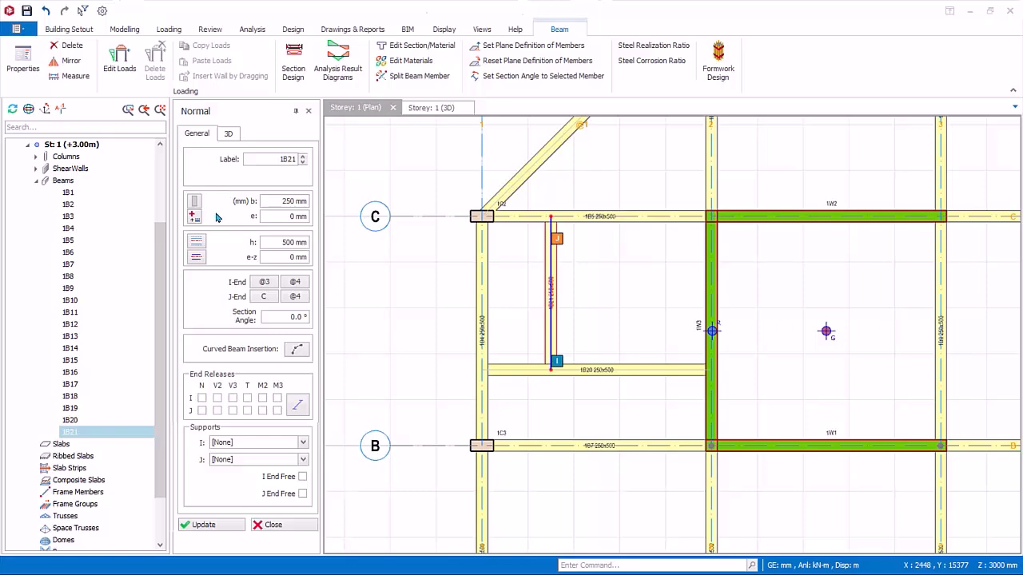
pyautogui.click(195, 201)
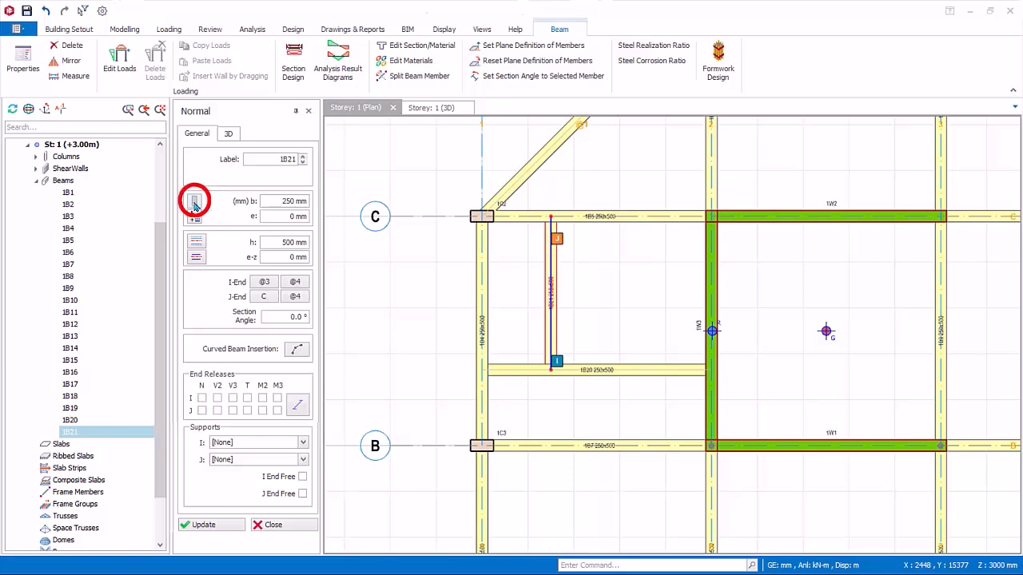
pyautogui.click(194, 201)
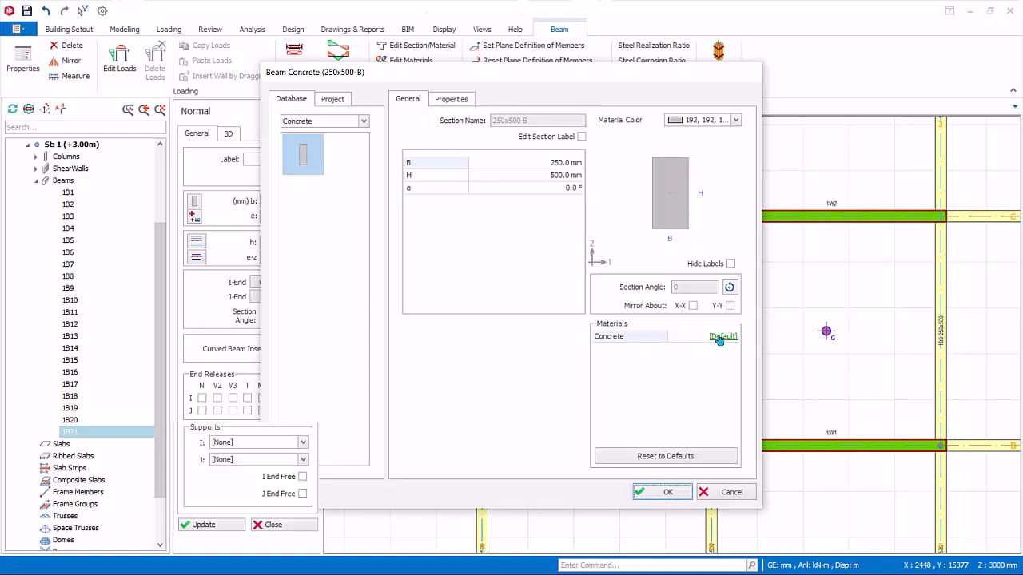
pyautogui.click(723, 336)
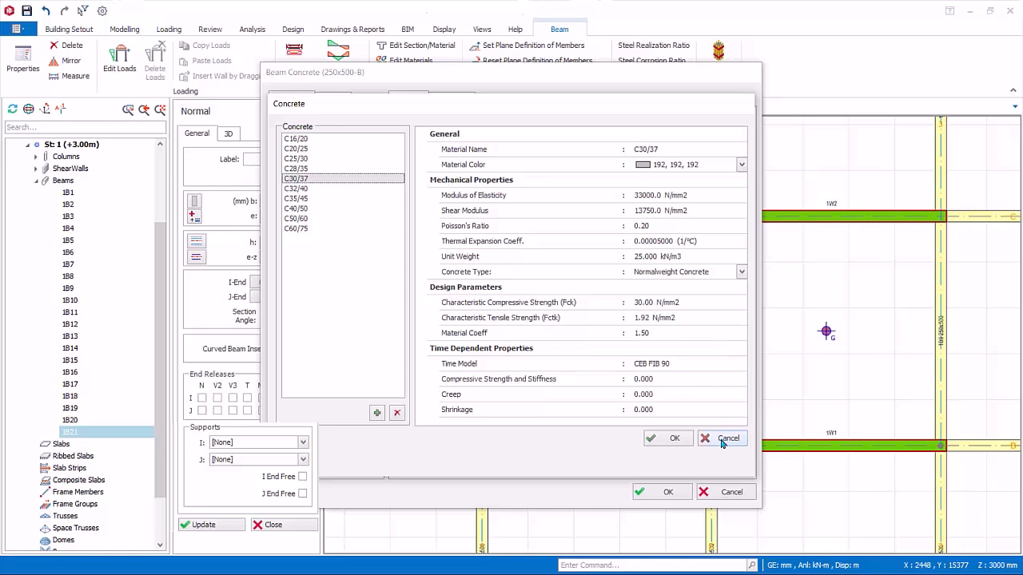
pyautogui.click(726, 438)
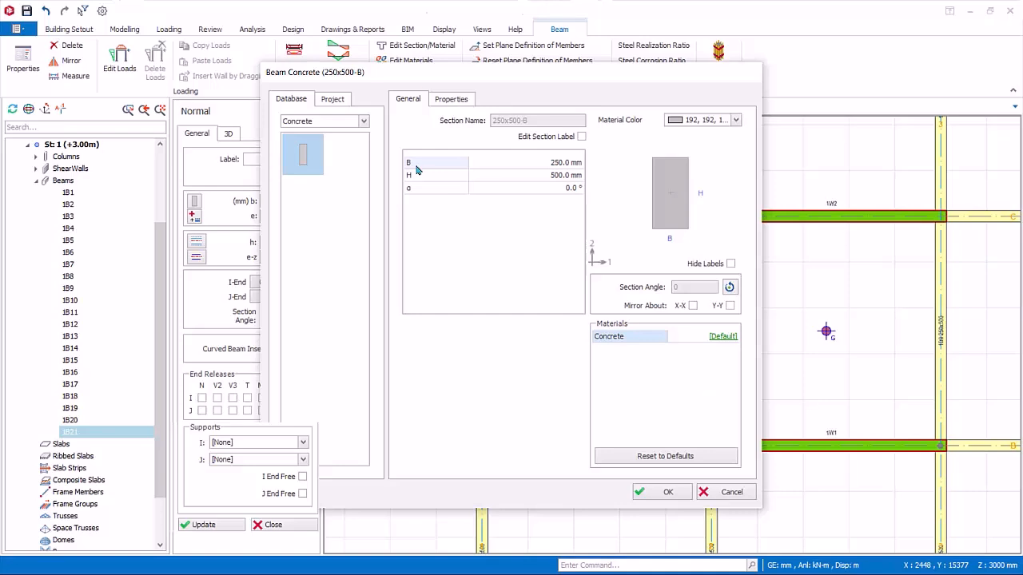
pyautogui.click(450, 99)
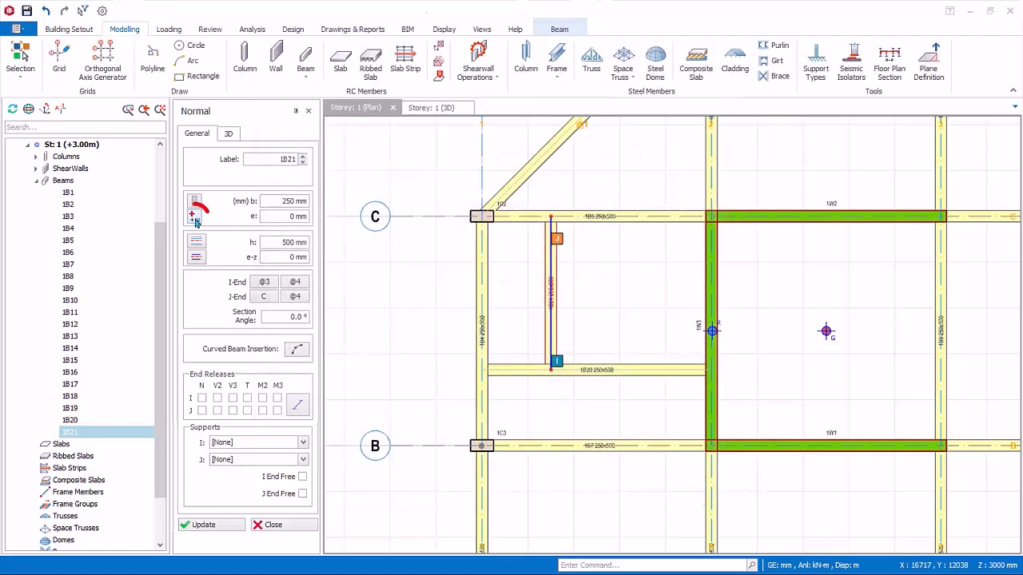
pyautogui.moveTo(195, 218)
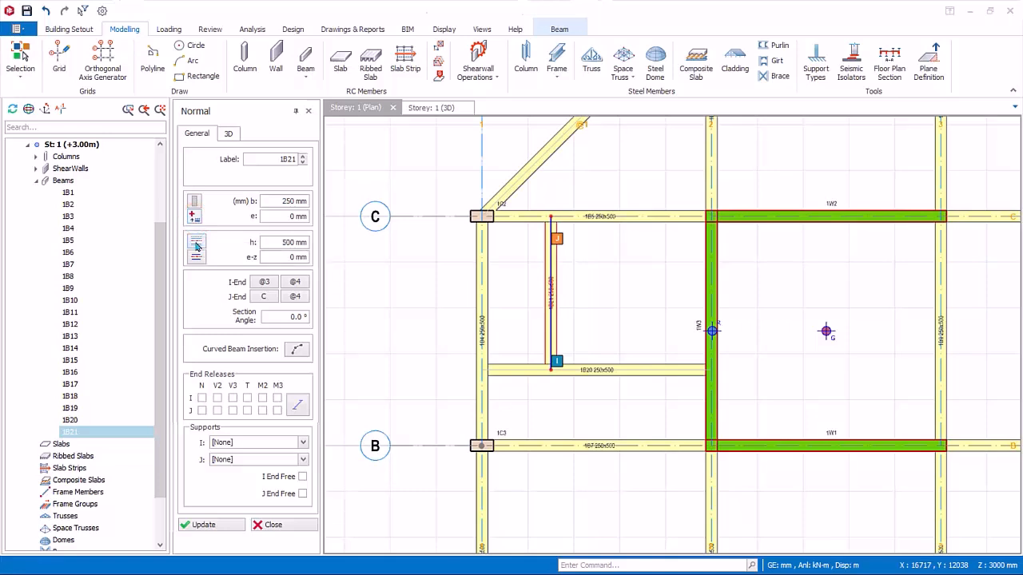
pyautogui.click(197, 246)
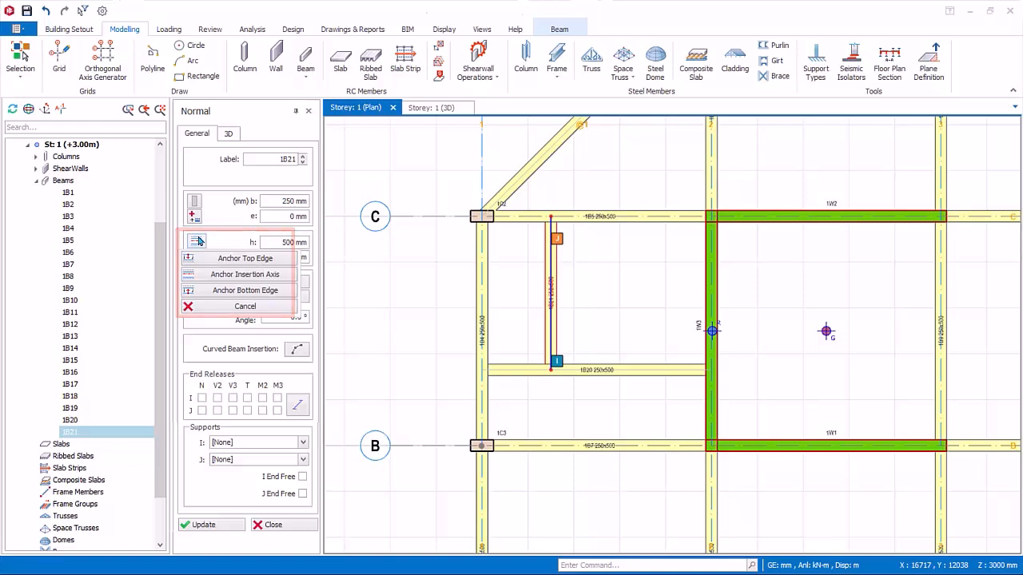
pyautogui.click(196, 241)
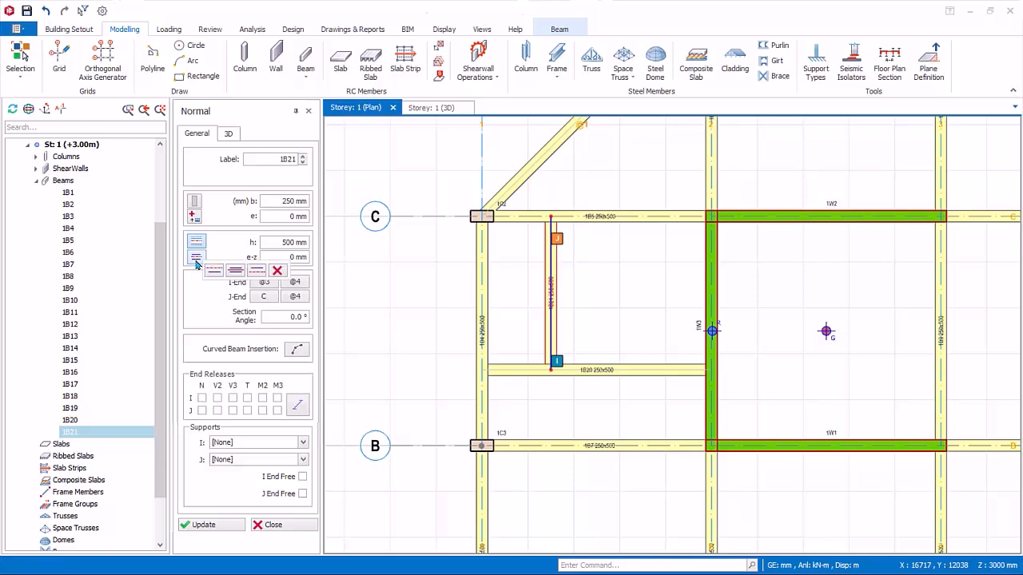
pyautogui.click(195, 256)
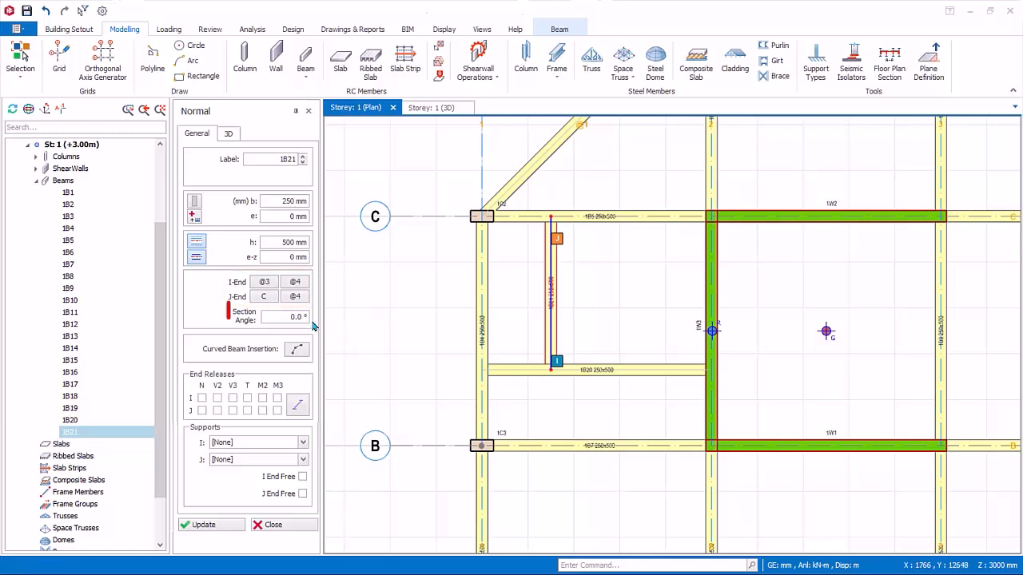
# Review beam 1B21's general properties, including section rotation, then view the storey in 3D.
pyautogui.click(285, 317)
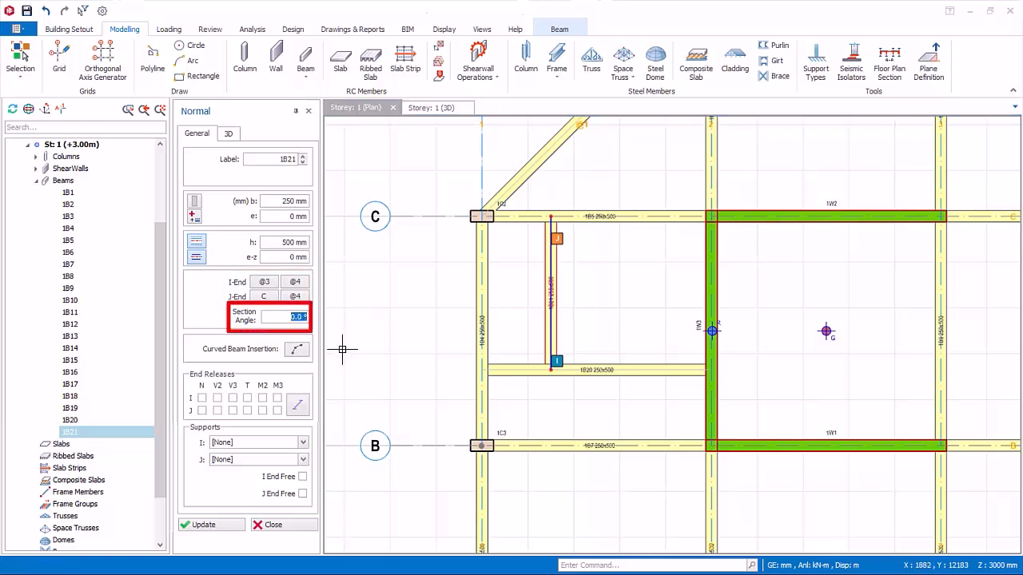
pyautogui.moveTo(431, 389)
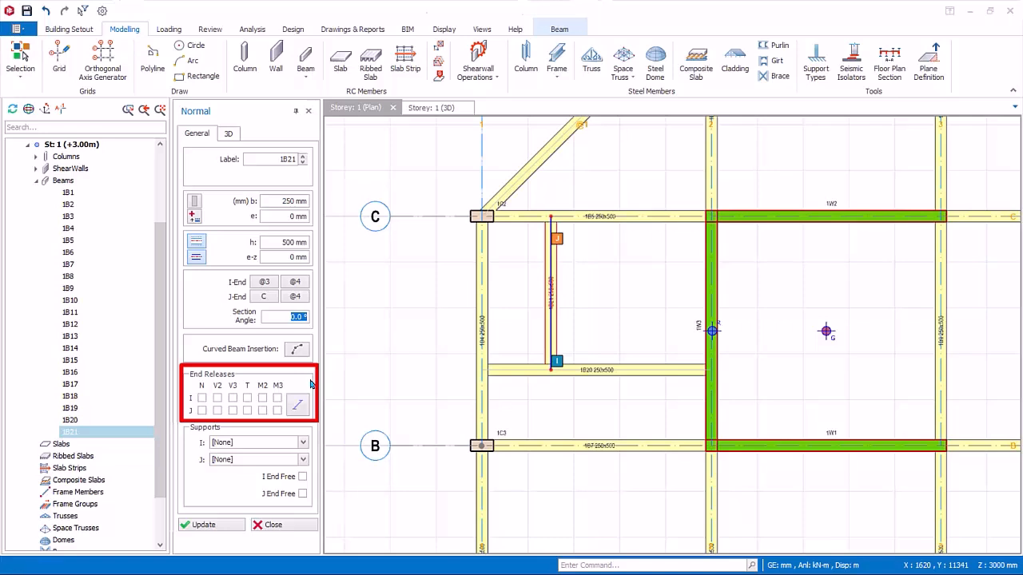
pyautogui.moveTo(310, 384)
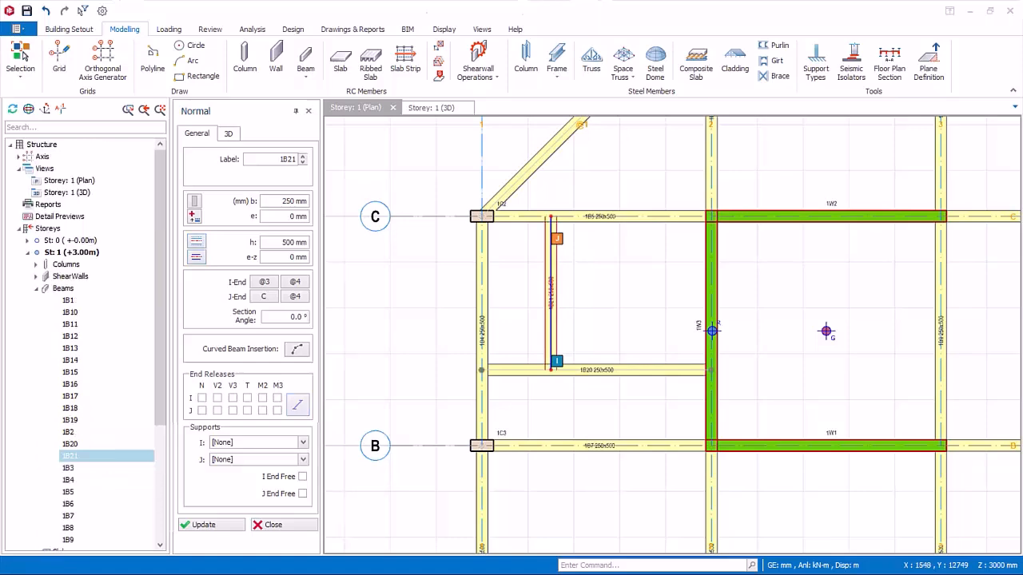
pyautogui.click(432, 107)
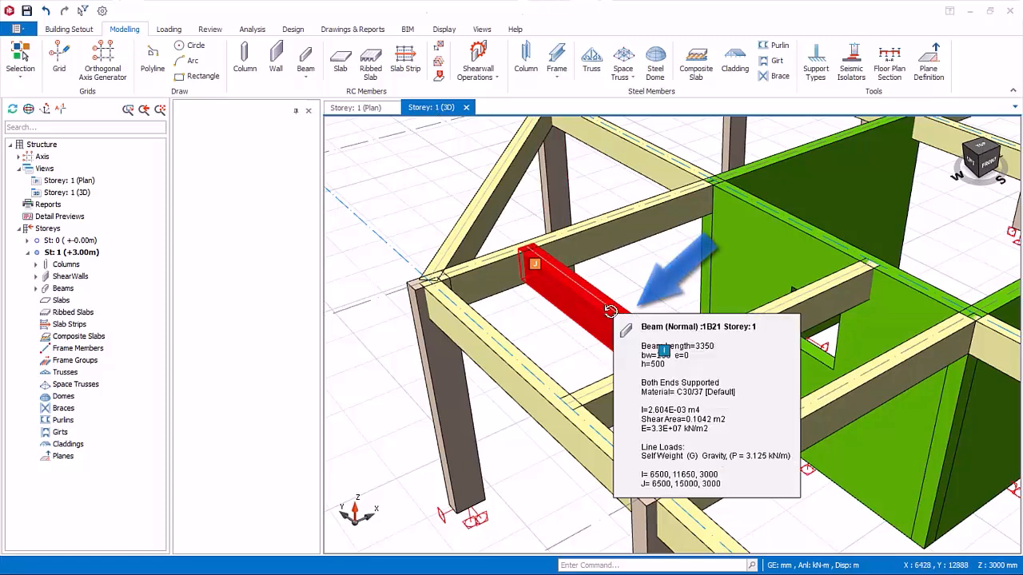
# Bring up beam 1B21's 3D node elevation settings and enter an I-end offset value.
pyautogui.rightClick(611, 311)
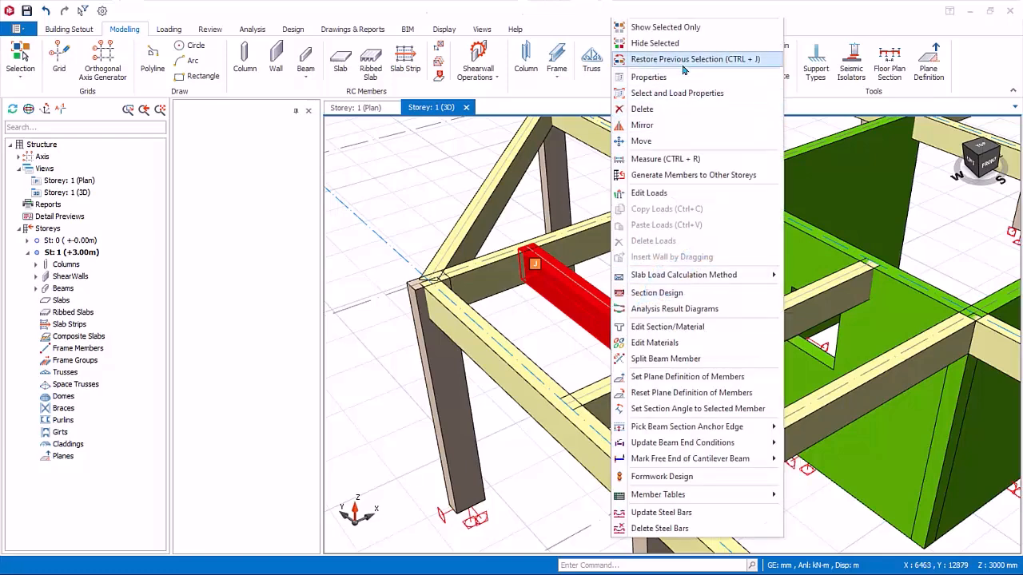
pyautogui.click(649, 77)
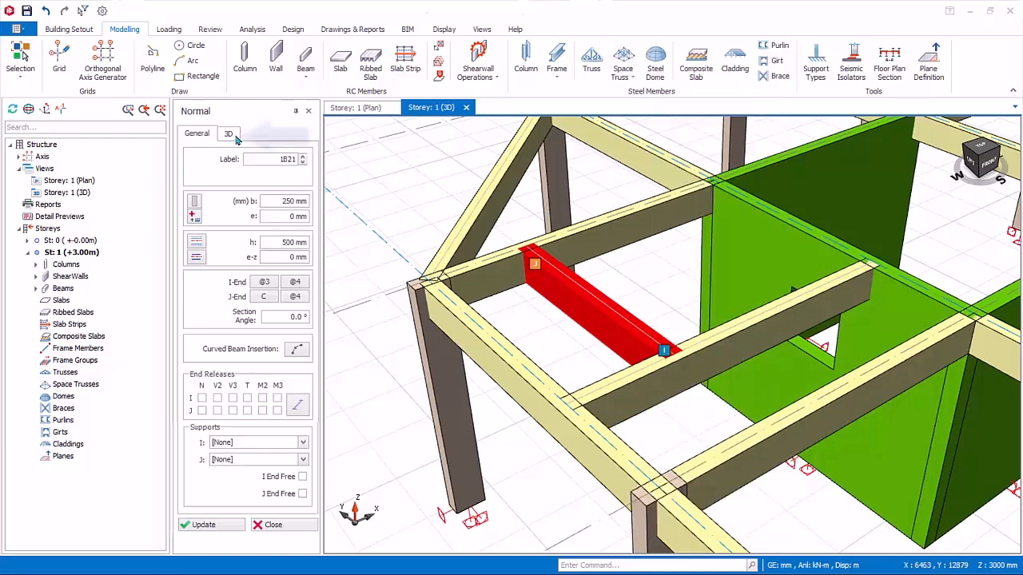
pyautogui.click(229, 134)
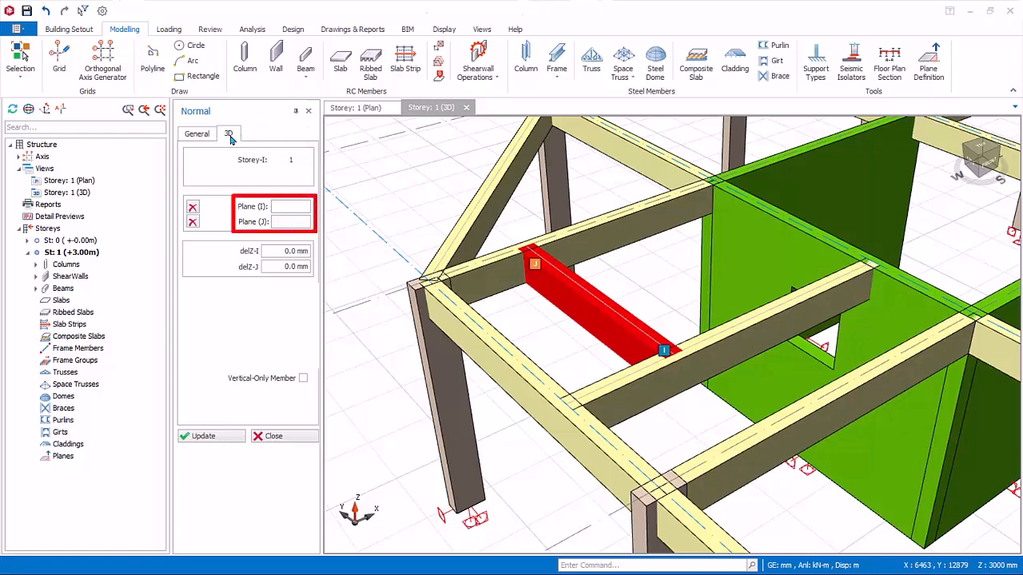
pyautogui.moveTo(297, 146)
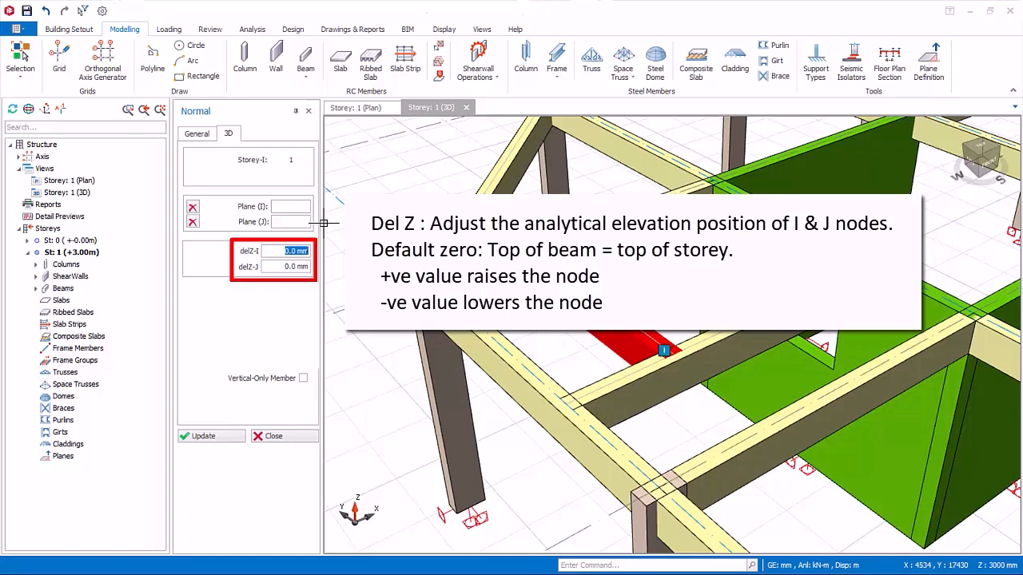
pyautogui.moveTo(336, 253)
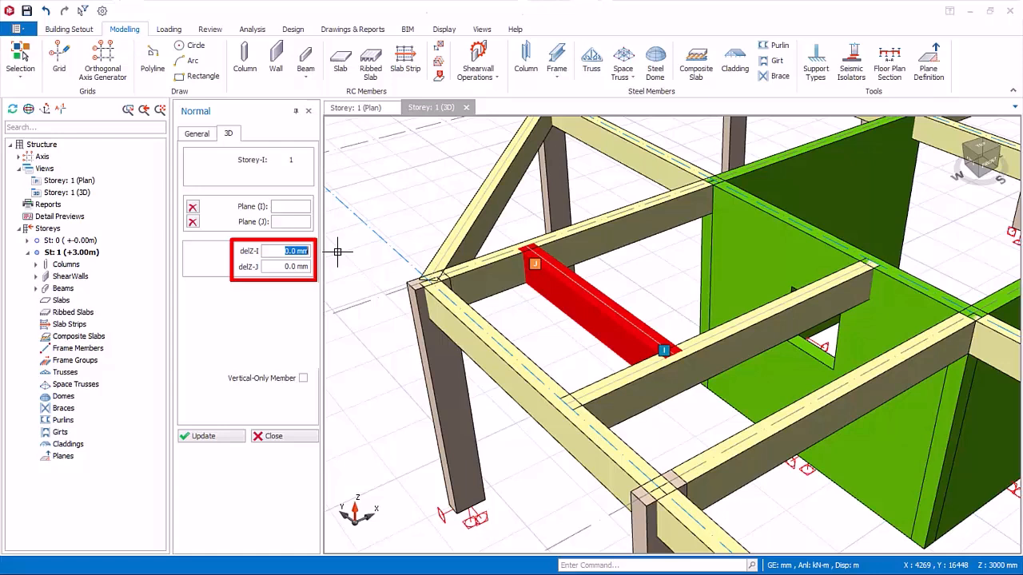
pyautogui.write('100.0')
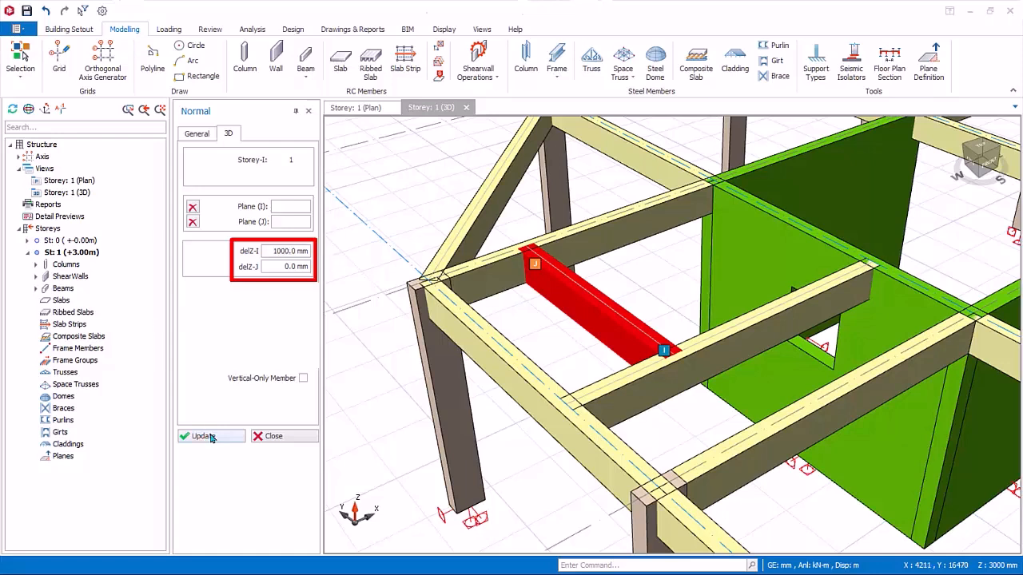
# Update the I-end offset raised then lowered by 1000 mm, checking e-z on the General settings.
pyautogui.click(209, 437)
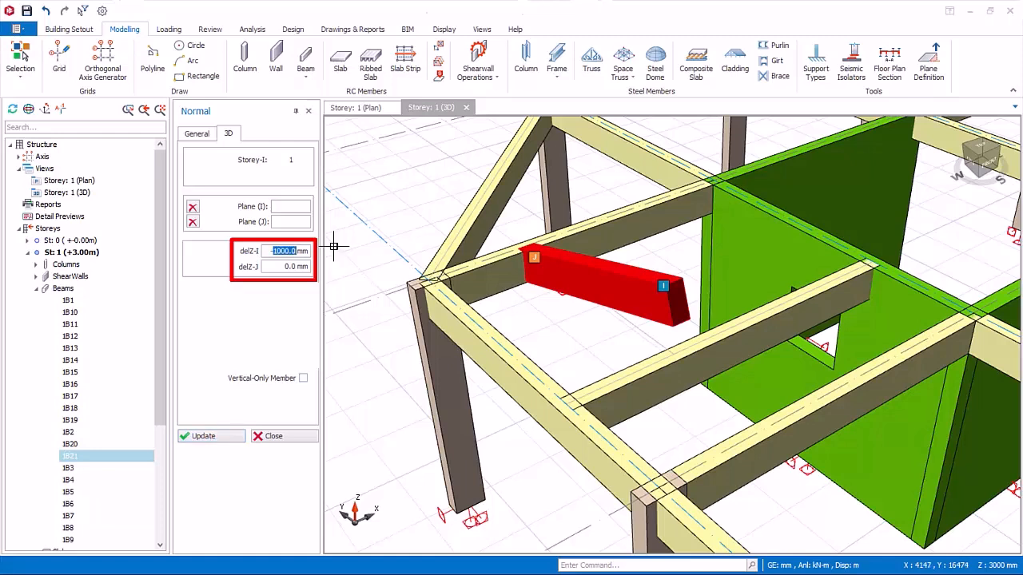
pyautogui.click(205, 436)
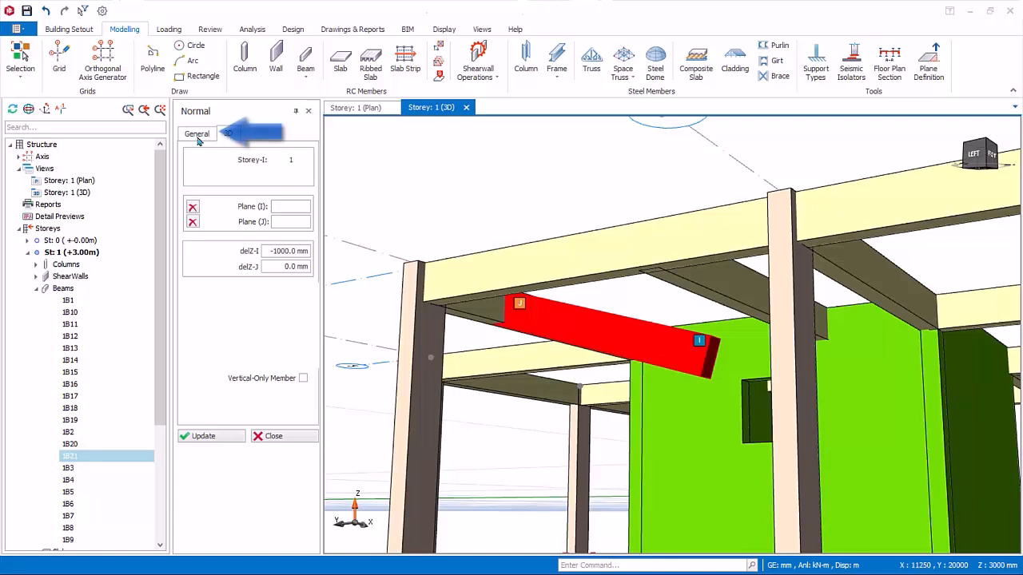
pyautogui.click(197, 135)
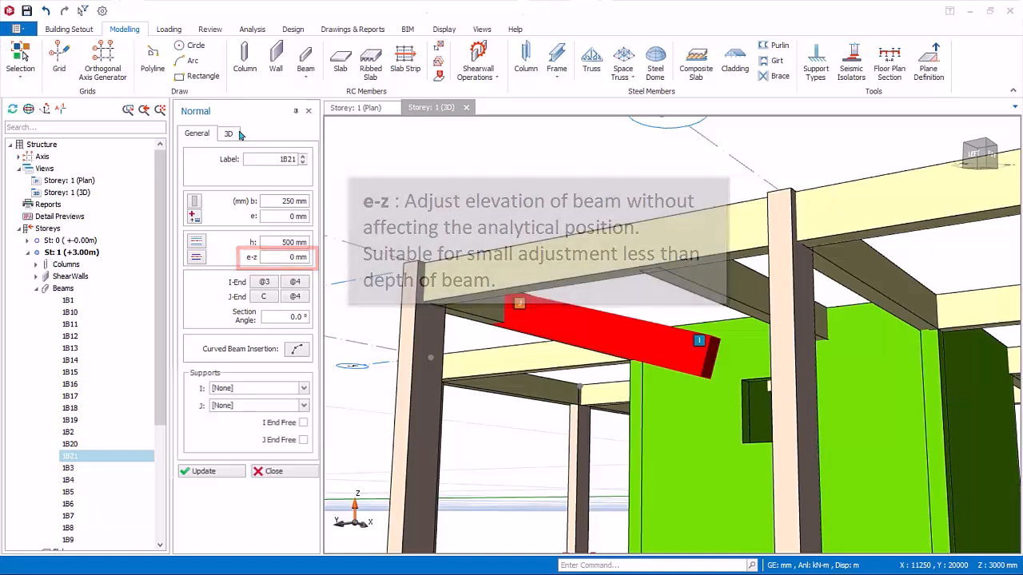
pyautogui.click(228, 134)
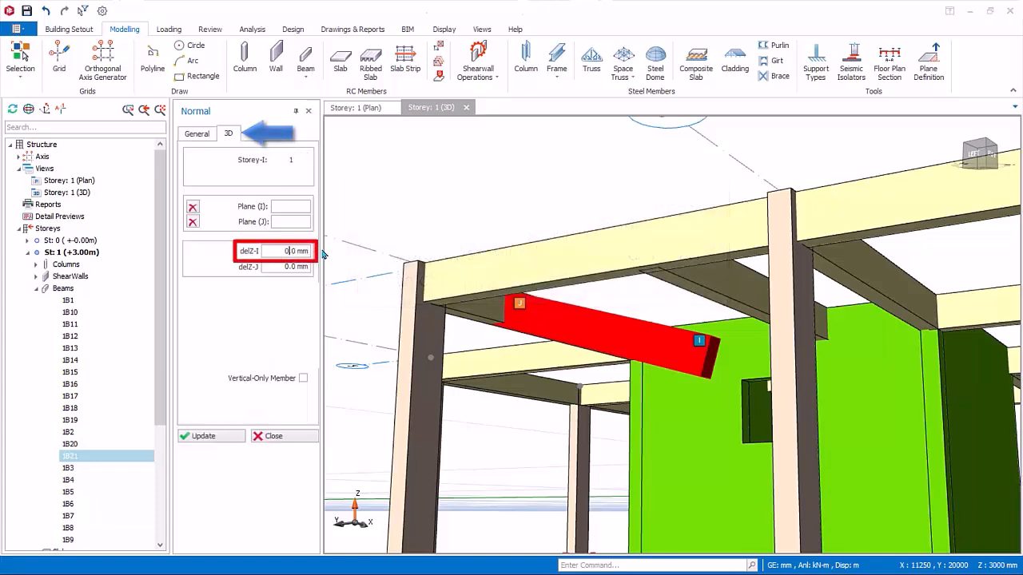
pyautogui.click(204, 437)
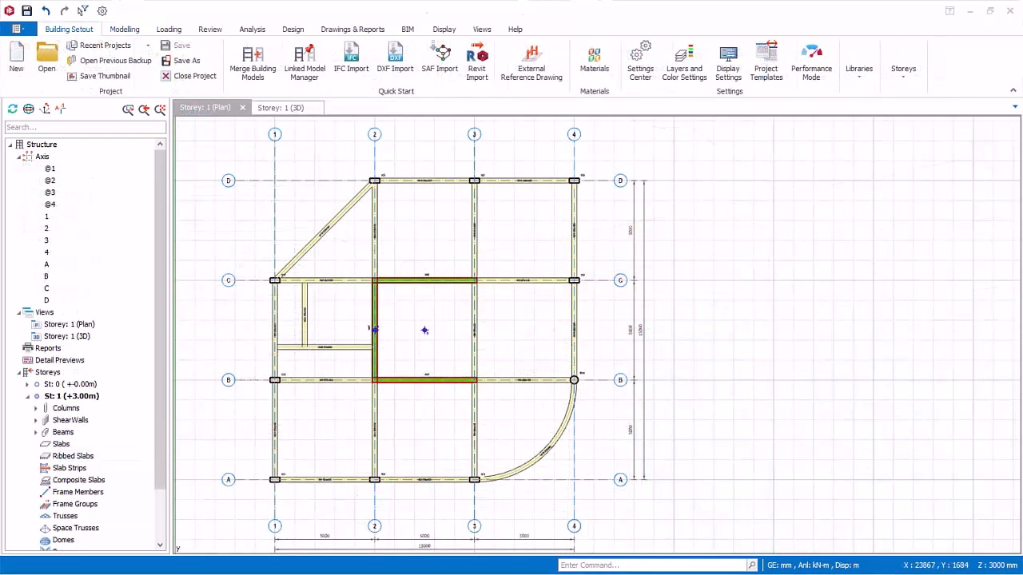
pyautogui.moveTo(952, 505)
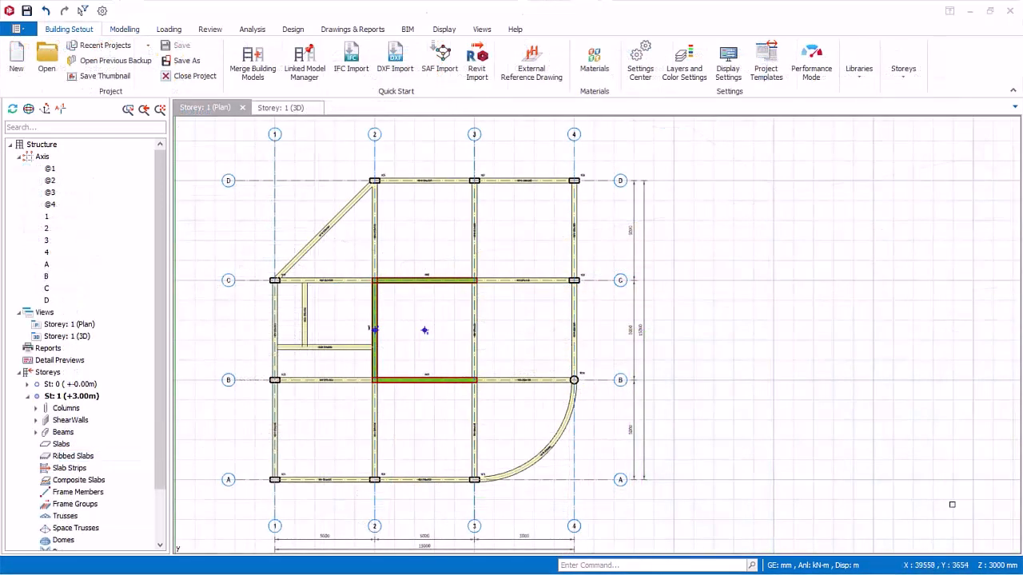
pyautogui.moveTo(707, 404)
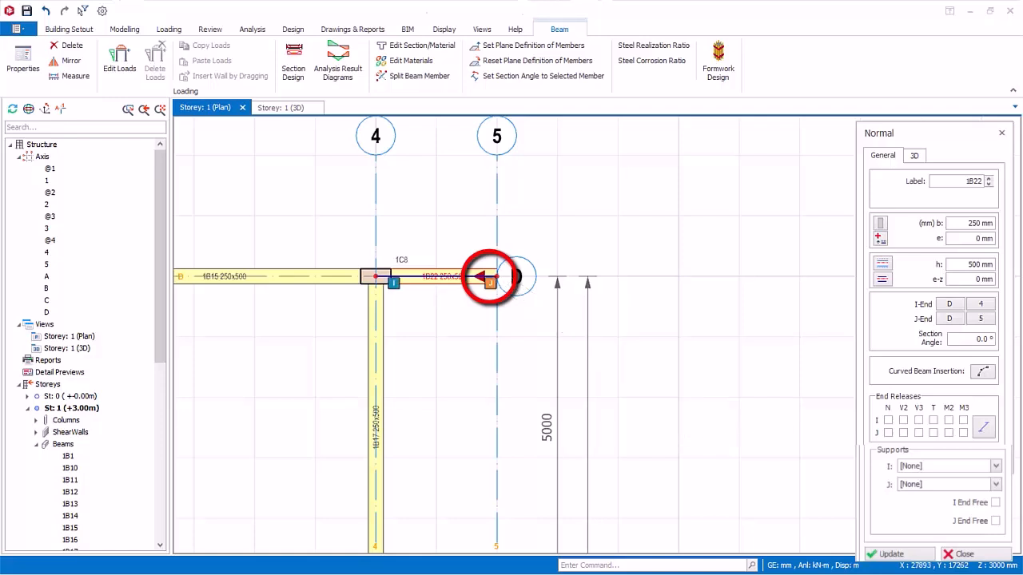
# Select cantilever beam 1B22 near axes 4 and 5 to mark its free end.
pyautogui.click(995, 521)
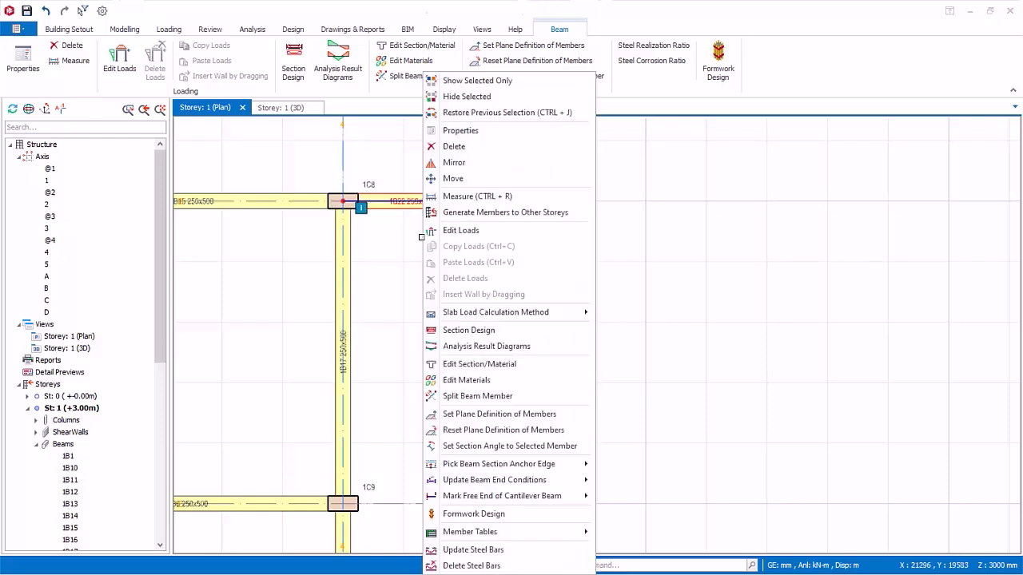
pyautogui.moveTo(504, 495)
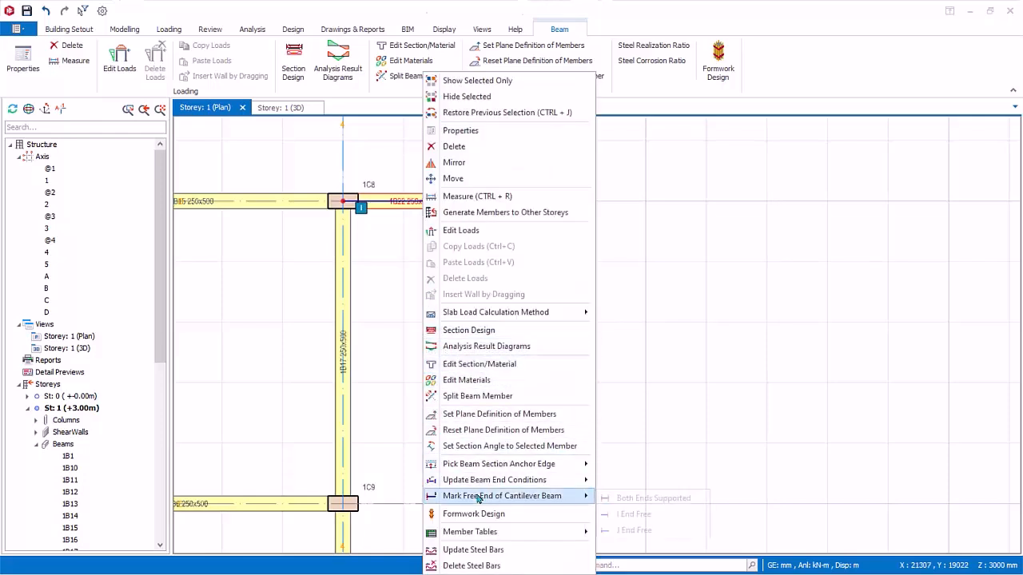
pyautogui.moveTo(502, 497)
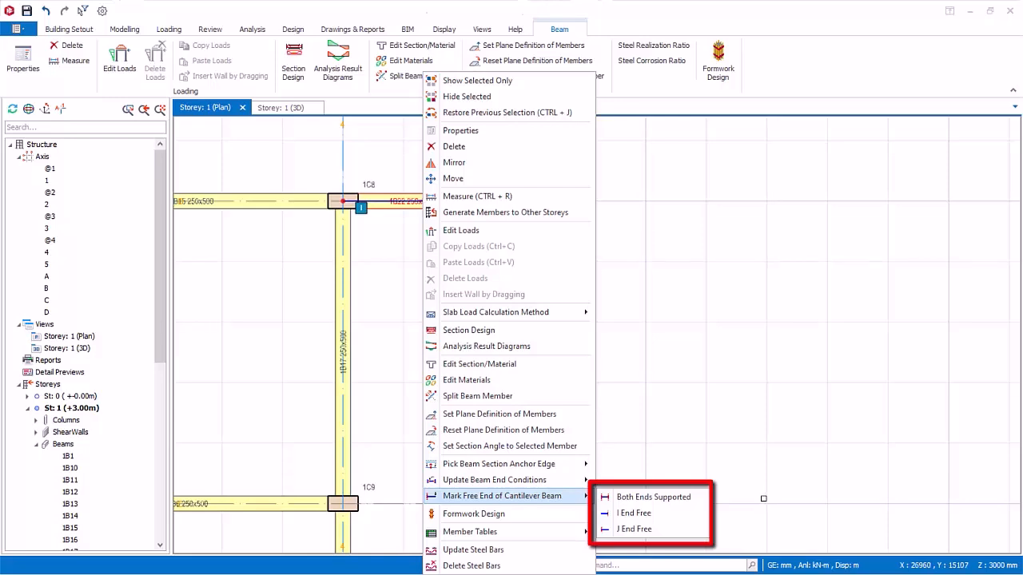
pyautogui.moveTo(727, 408)
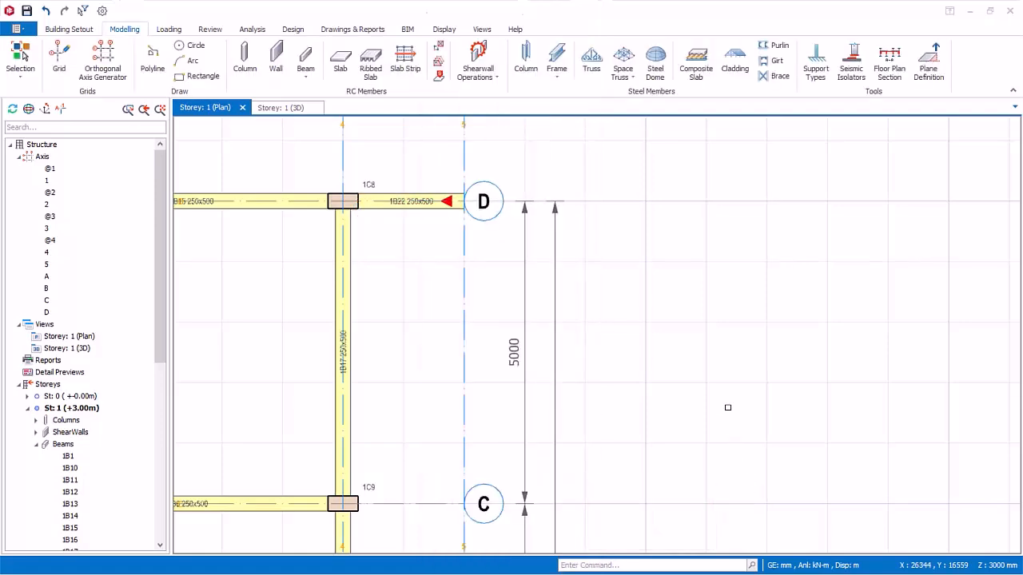
# Draw beam 1B24 between the cantilever free ends at axes D and C, reusing the cantilever's loaded properties.
pyautogui.rightClick(342, 201)
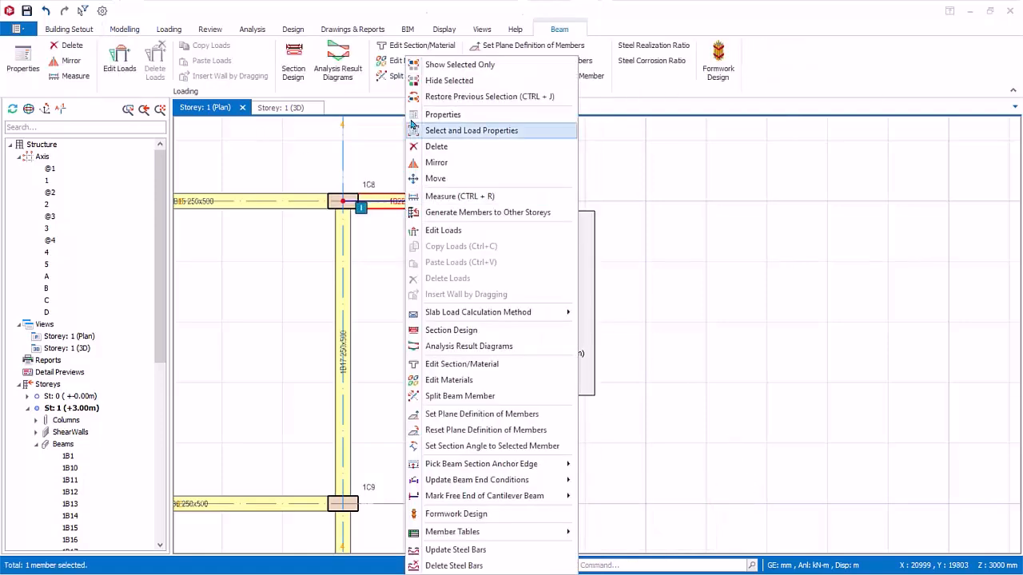
pyautogui.click(441, 115)
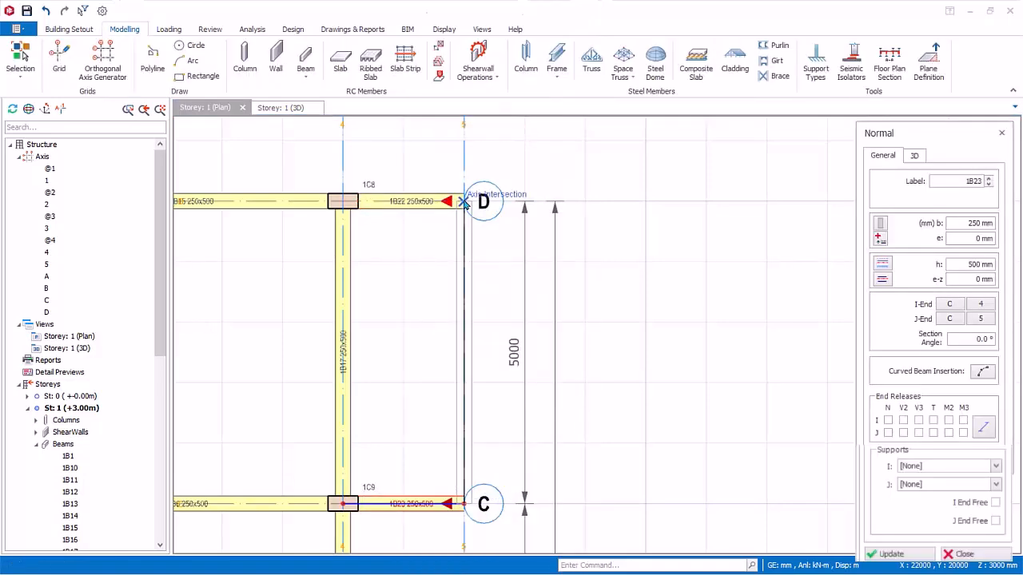
pyautogui.click(463, 351)
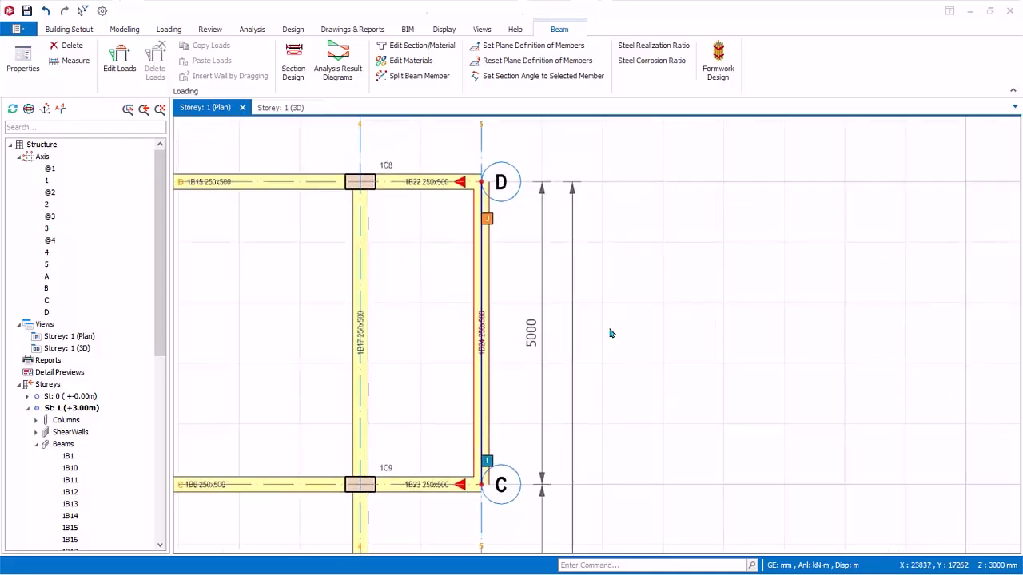
pyautogui.click(483, 336)
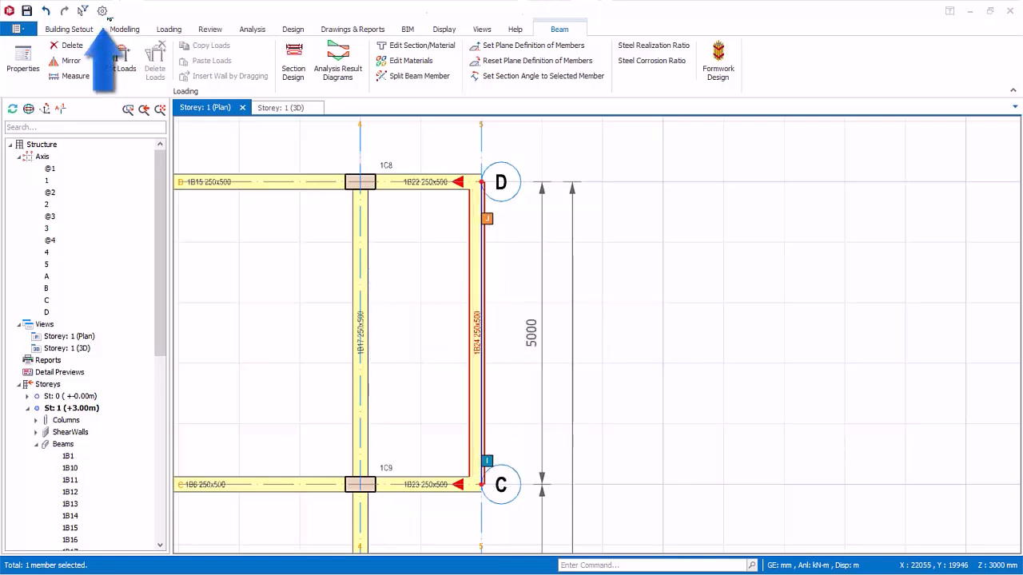
pyautogui.click(102, 13)
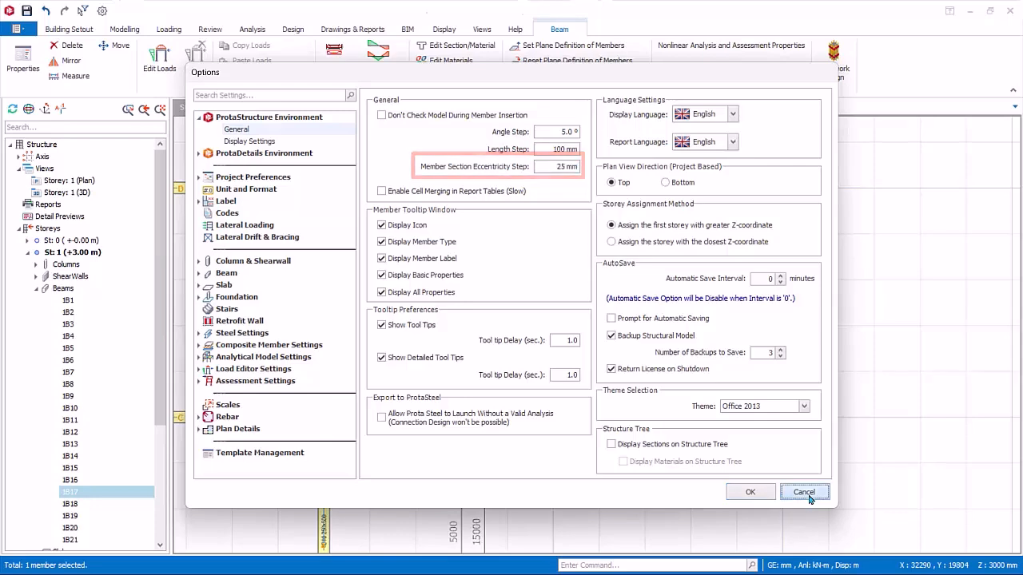
# Cancel the options, then nudge beam 1B24 one eccentricity step left to meet the cantilever ends.
pyautogui.click(805, 492)
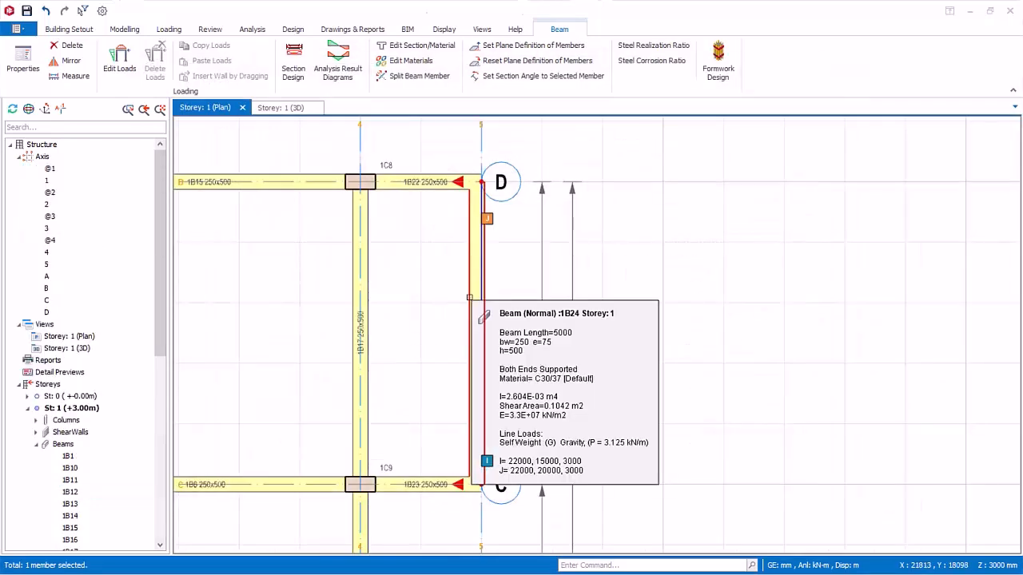
pyautogui.press('Left')
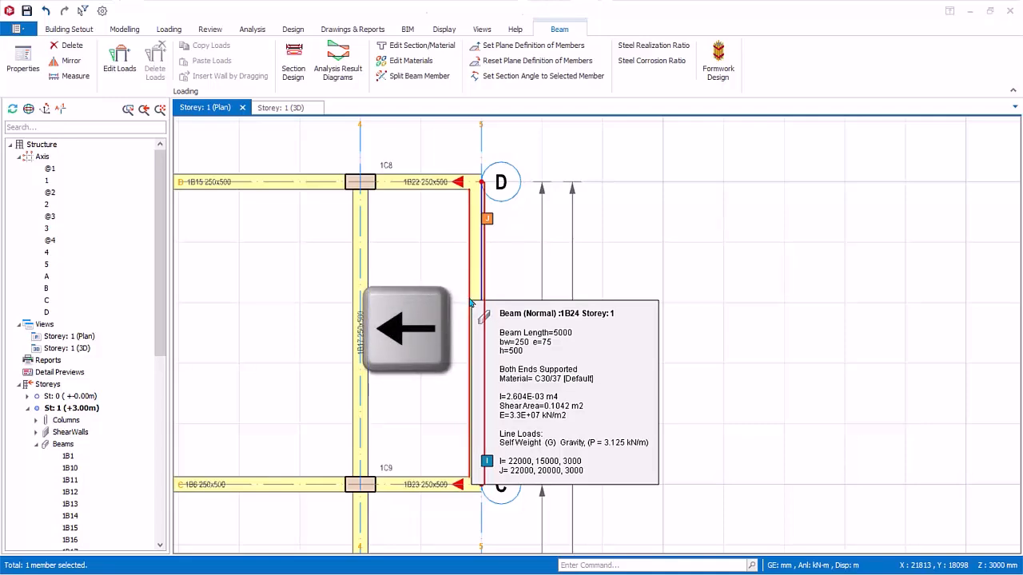
pyautogui.moveTo(729, 250)
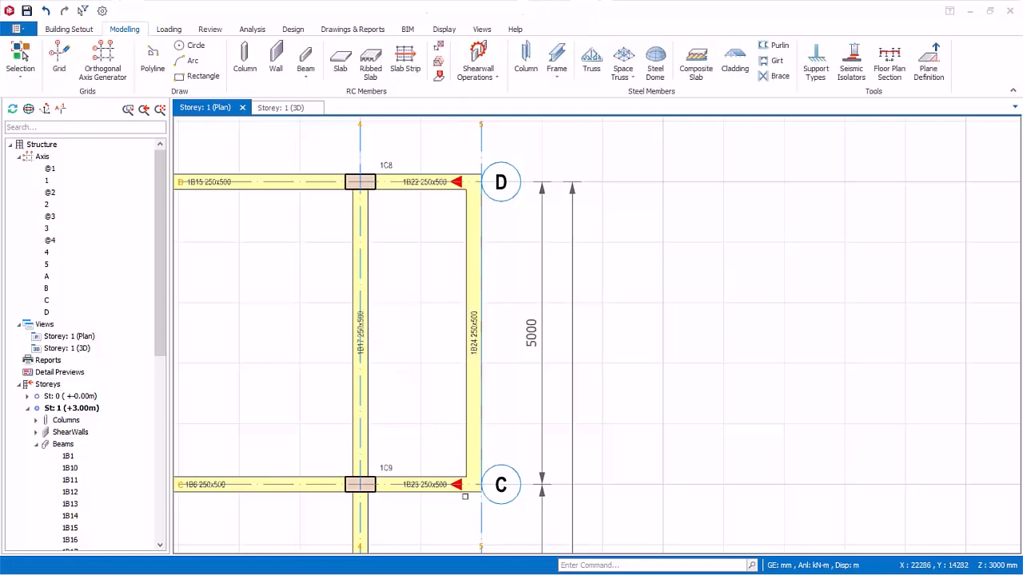
# Delete the cantilever beams and beam 1B24 with only Beams filtered, then delete axis 5.
pyautogui.click(69, 29)
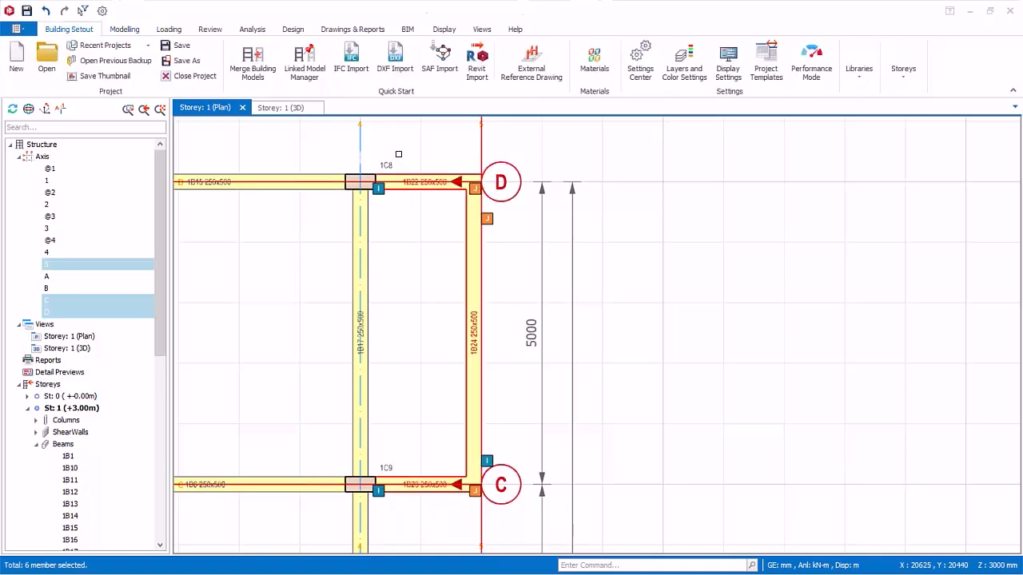
pyautogui.moveTo(412, 211)
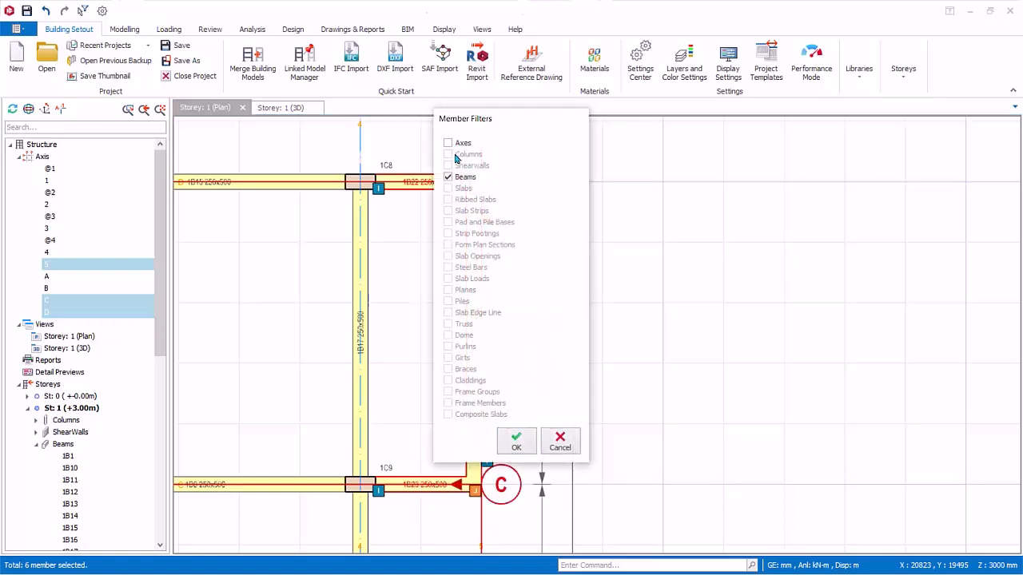
pyautogui.click(516, 441)
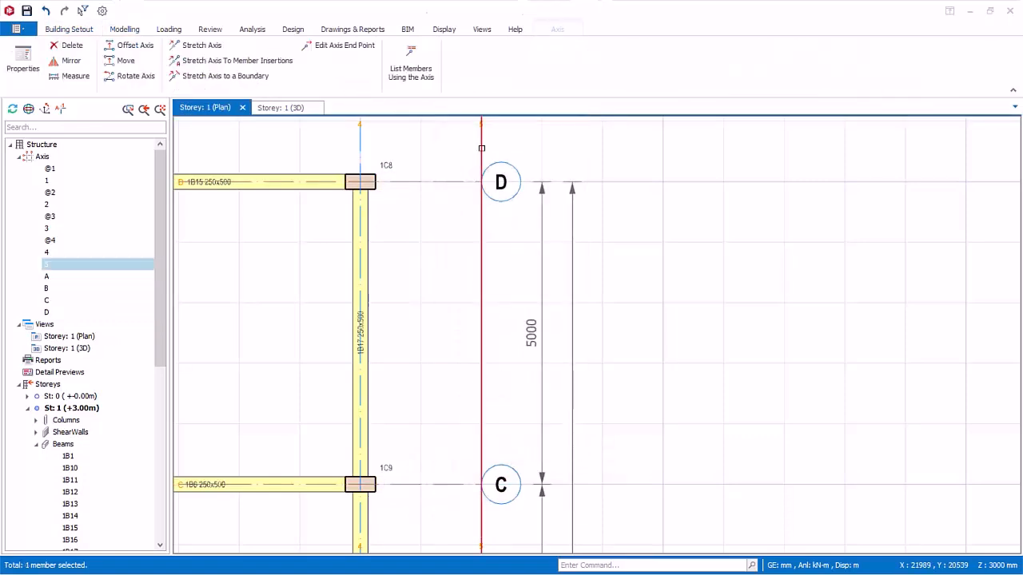
pyautogui.click(125, 28)
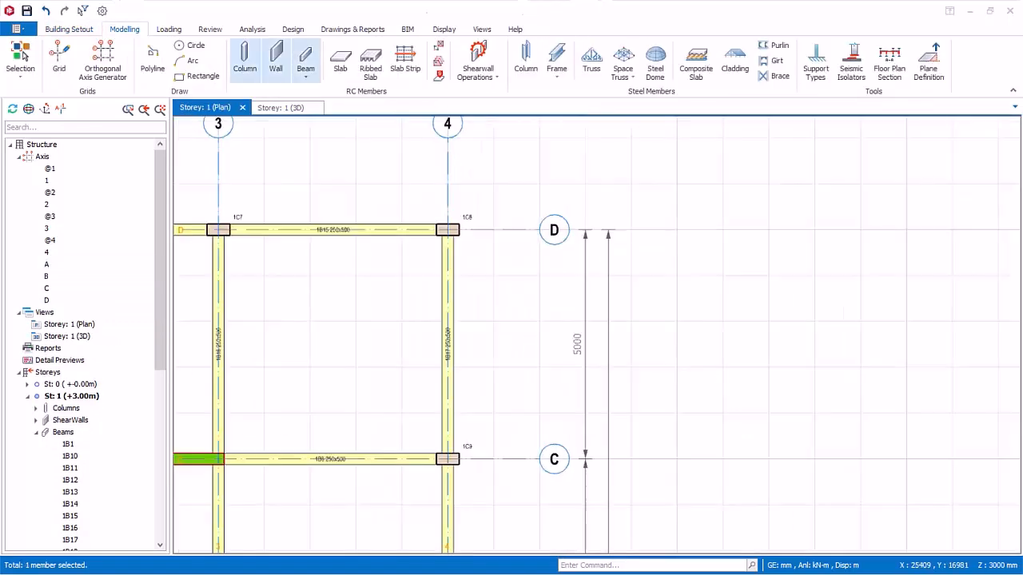